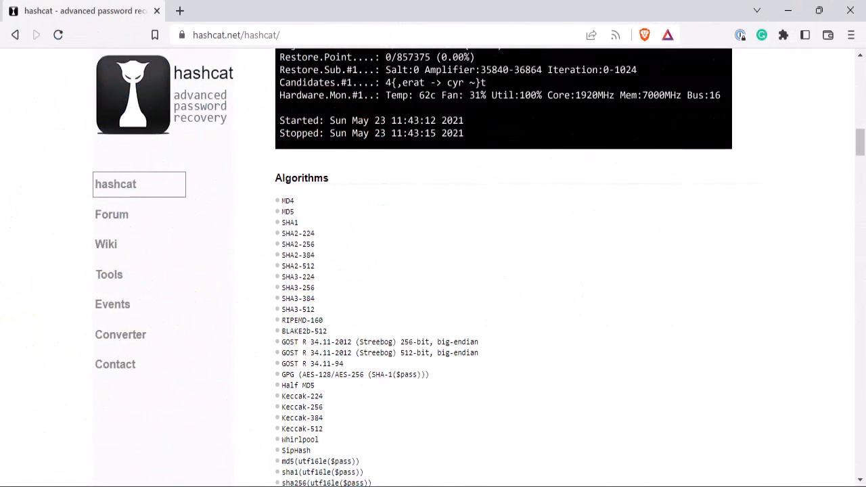
Show the downloaded hashcat-6.2.6.7z archive in its Downloads folder from the browser's download list
scroll(down, 3)
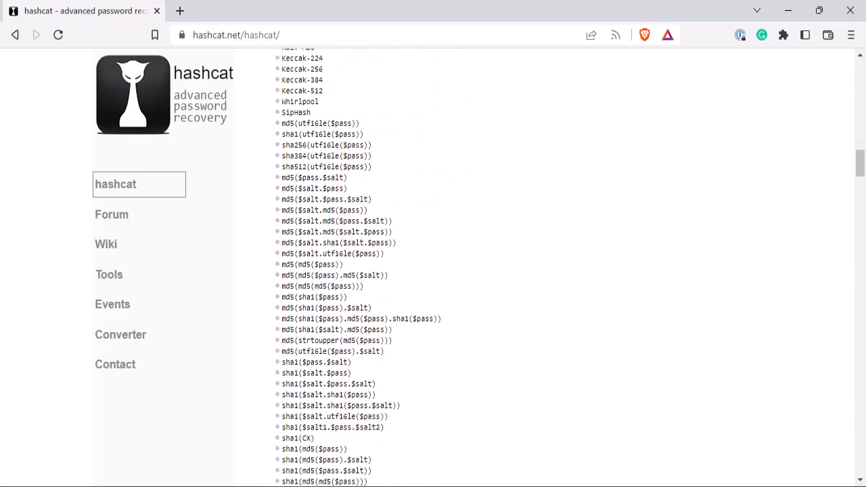
scroll(down, 3)
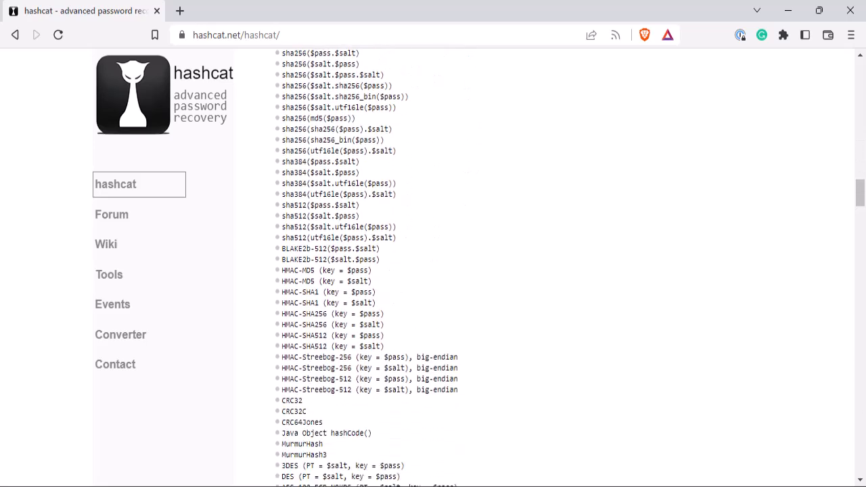
scroll(down, 3)
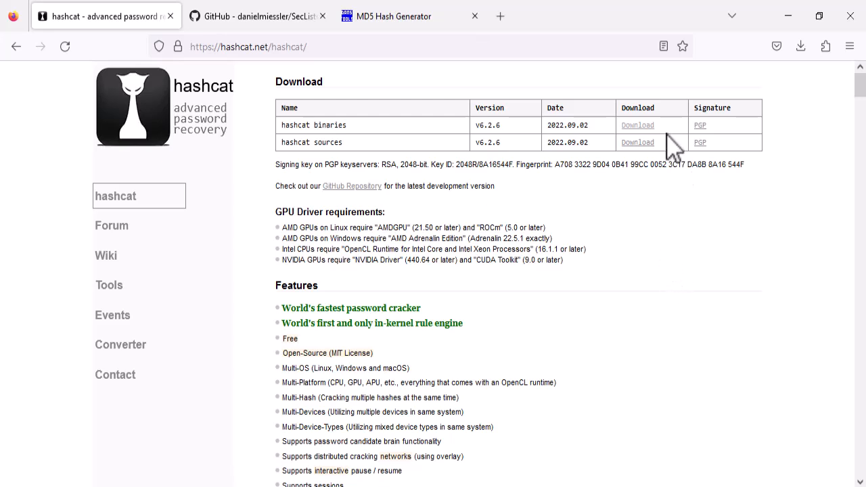
mouse_move(637, 142)
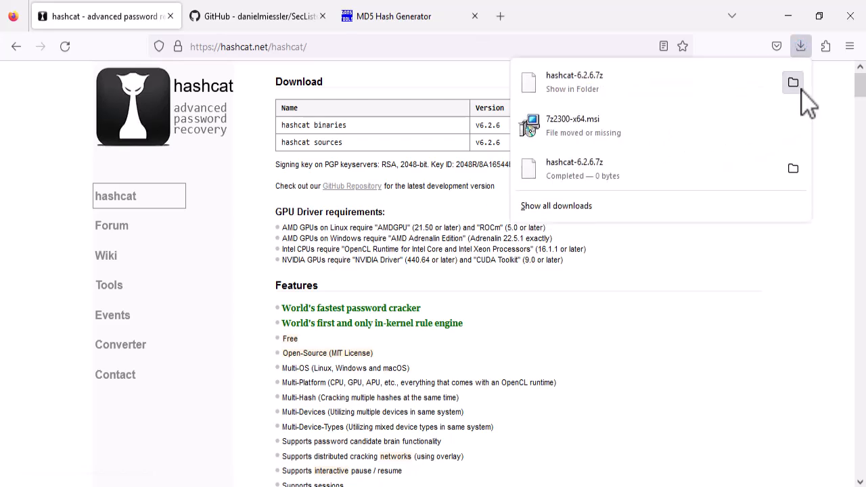
click(793, 82)
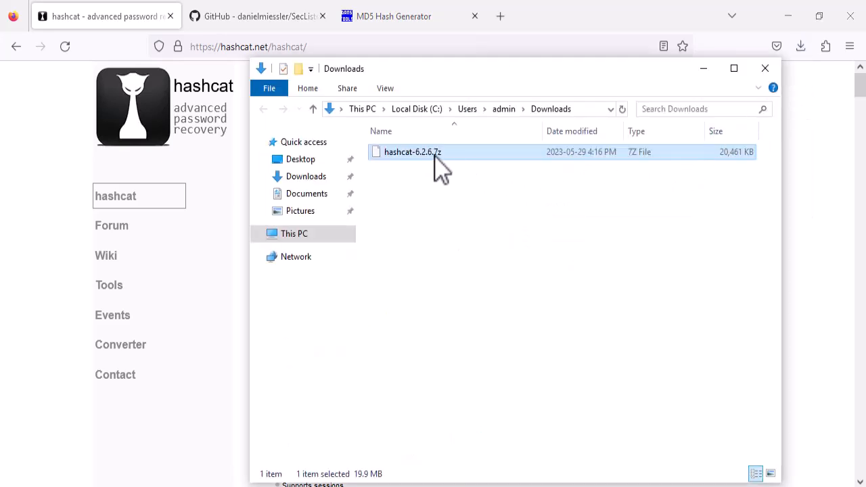
Extract hashcat-6.2.6.7z with 7-Zip into its own hashcat-6.2.6 folder
right_click(411, 152)
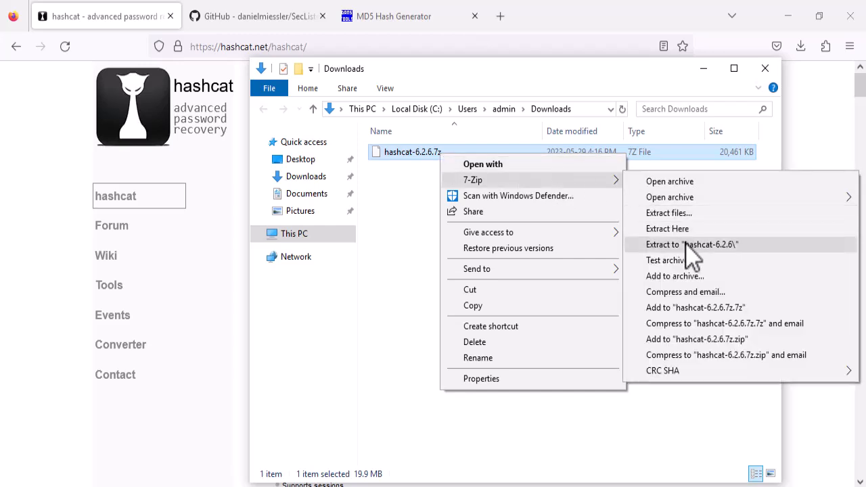
click(692, 244)
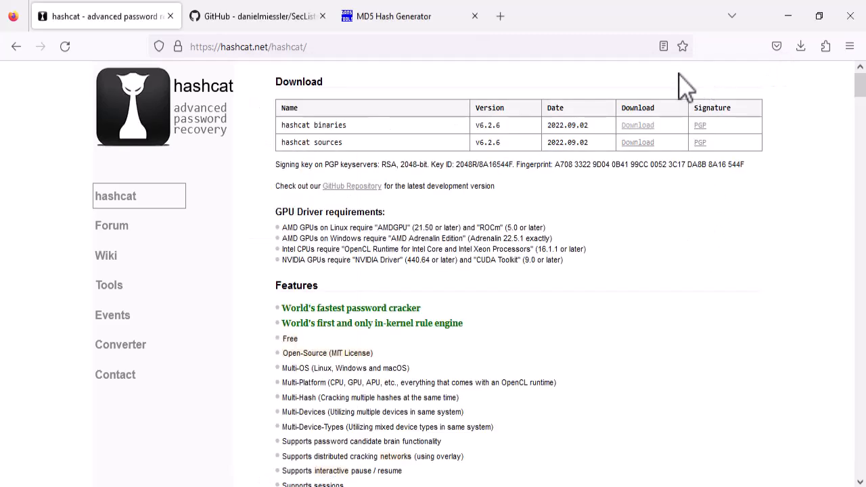
Browse the SecLists repository's Passwords folder on GitHub, listing wordlists like 500-worst-passwords.txt
click(257, 17)
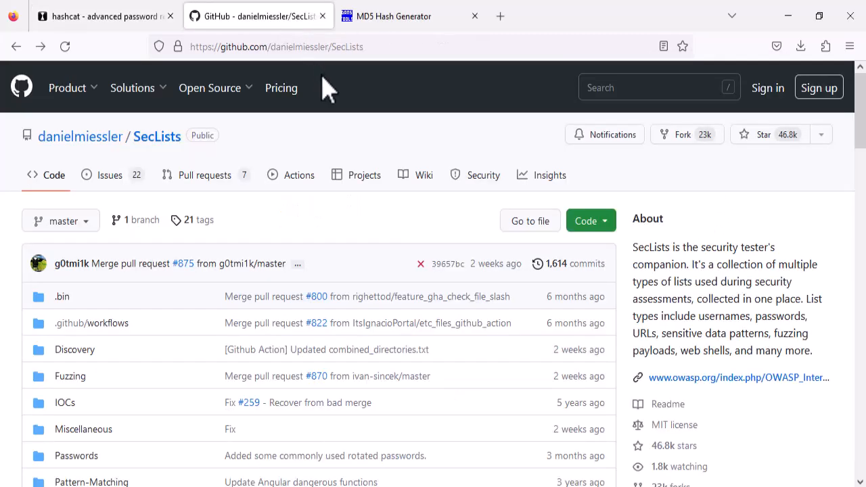
mouse_move(379, 263)
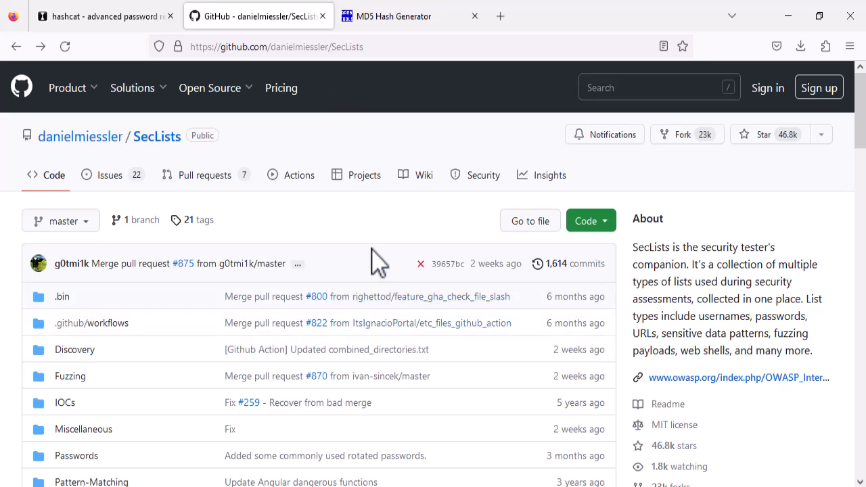
scroll(down, 3)
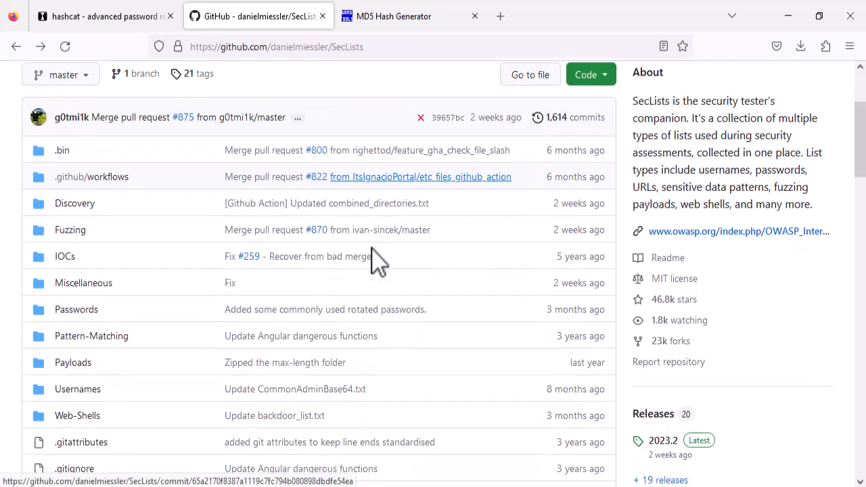
scroll(down, 3)
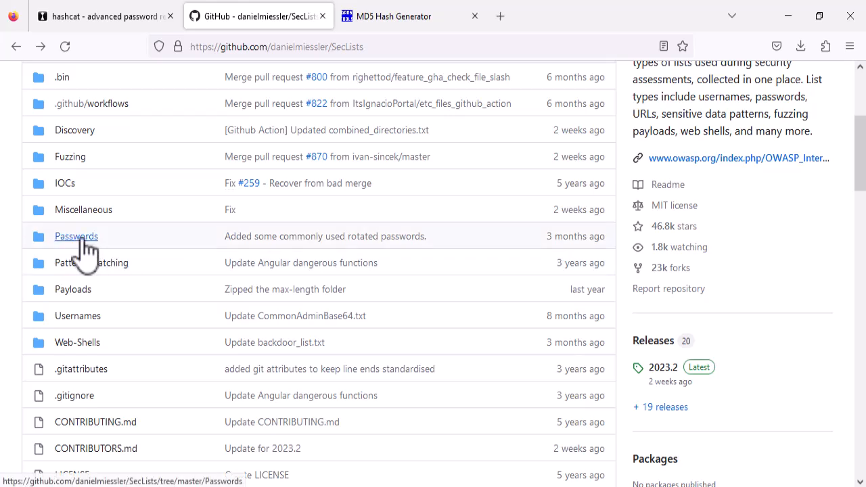
mouse_move(84, 250)
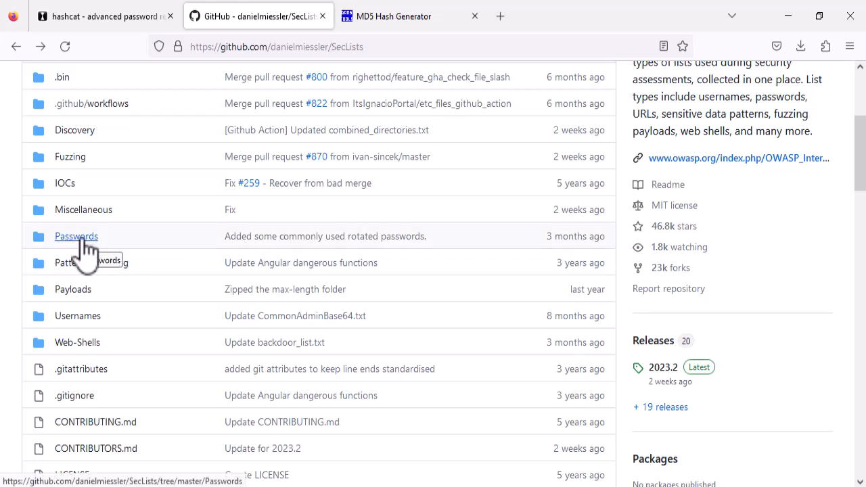
click(76, 235)
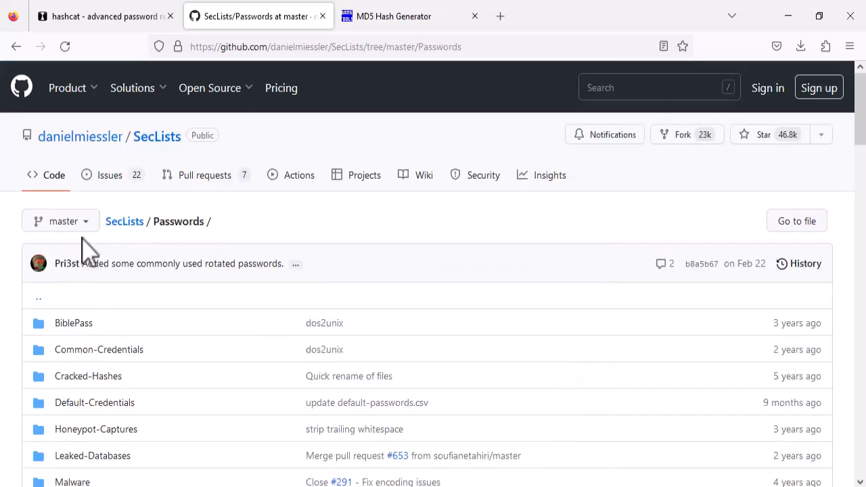
scroll(down, 3)
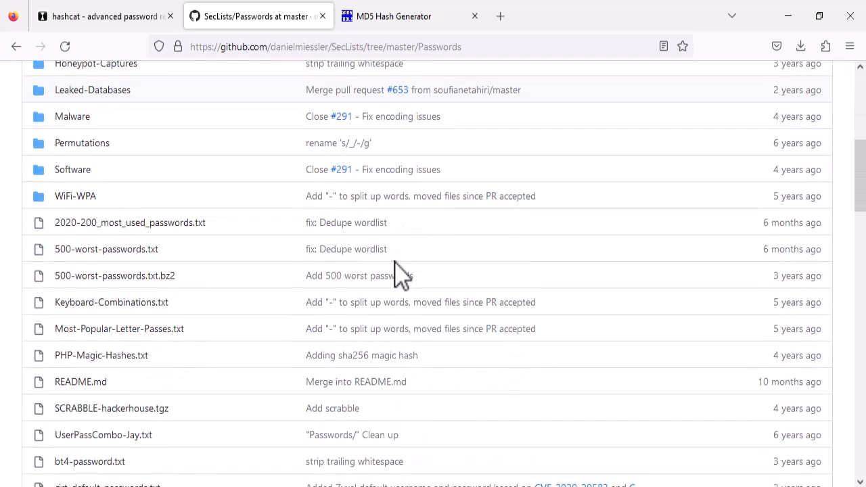
mouse_move(466, 291)
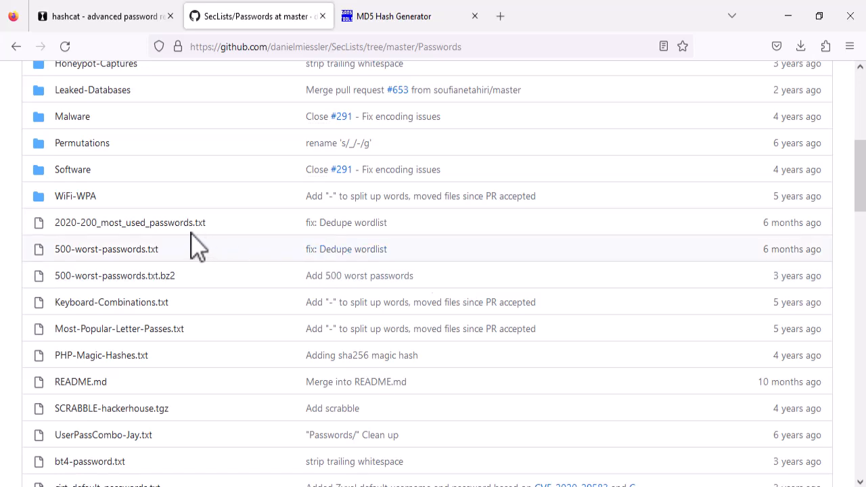
mouse_move(197, 237)
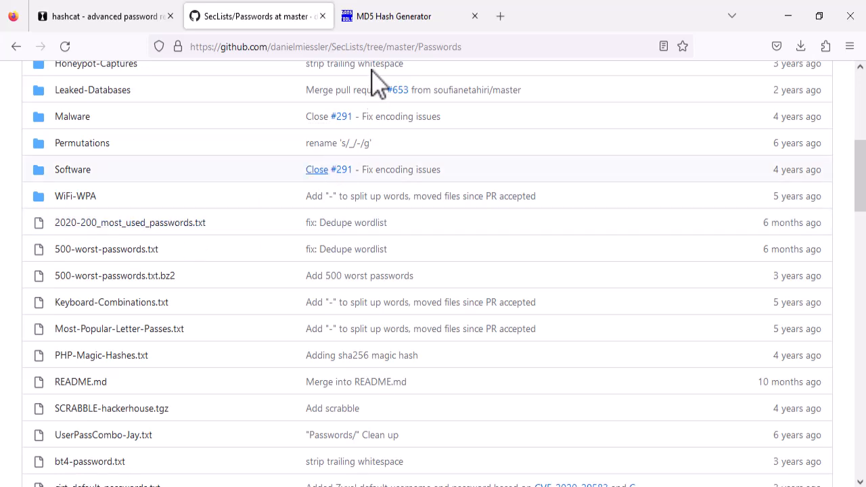
click(410, 16)
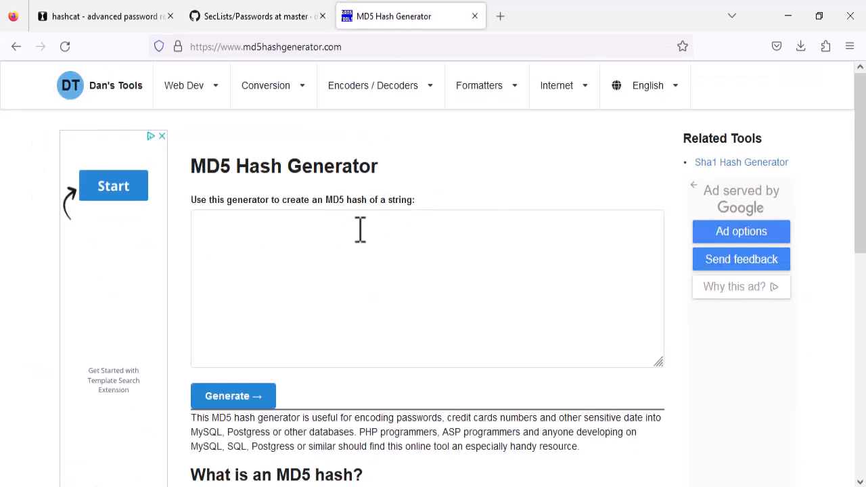
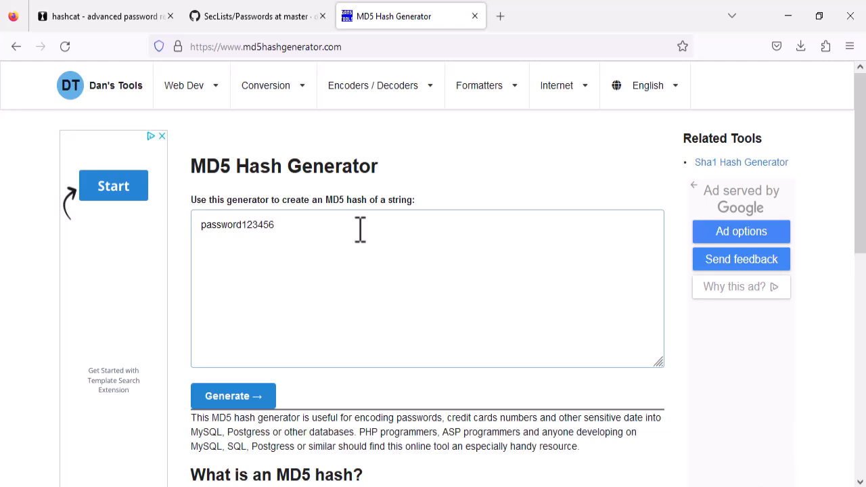
click(233, 395)
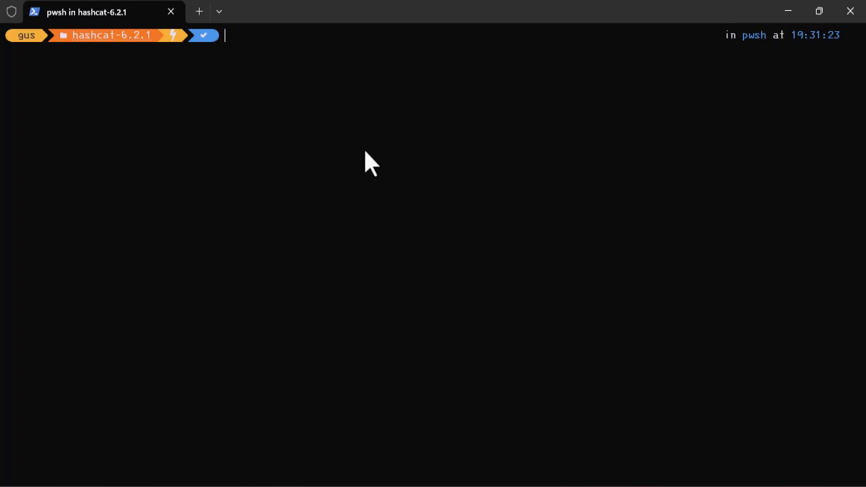
text(hashcat.ex)
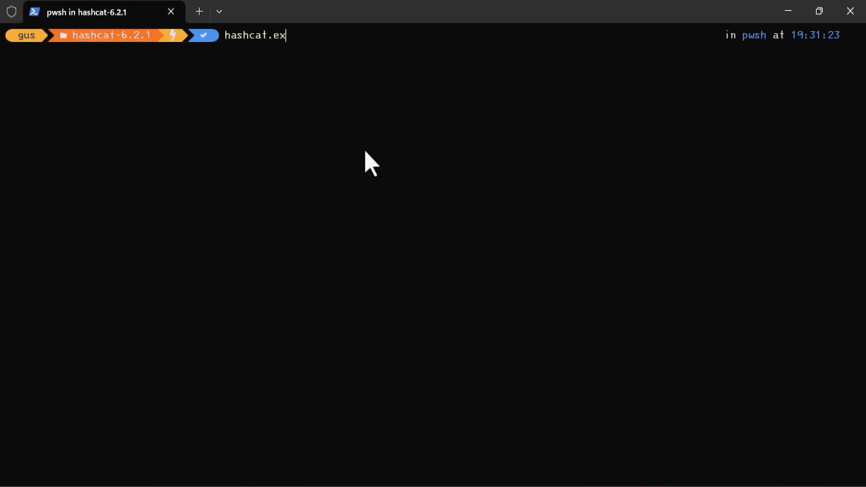
text(e)
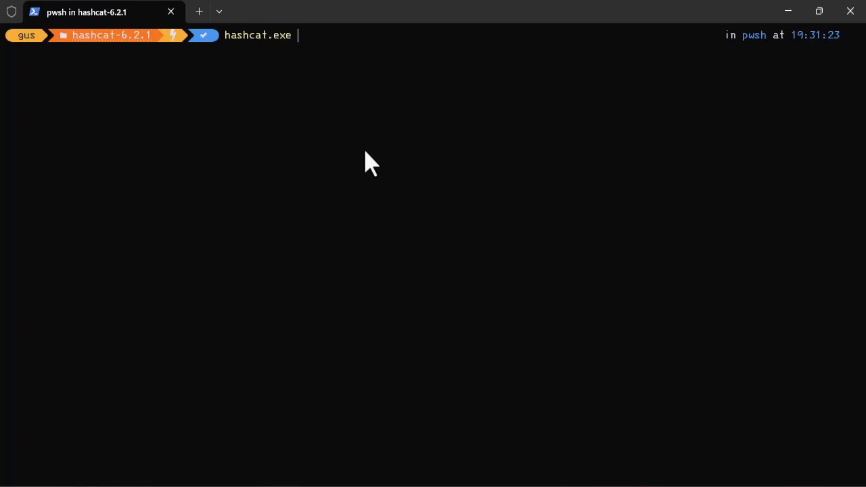
text(-m)
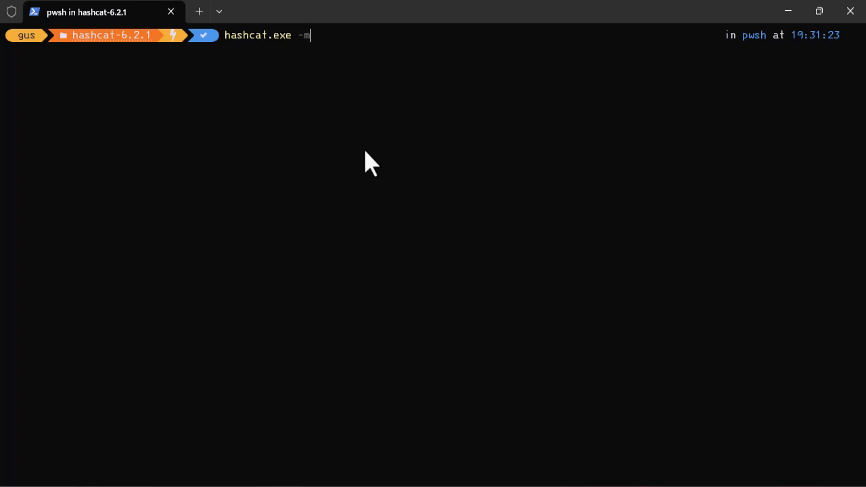
text(0 -a)
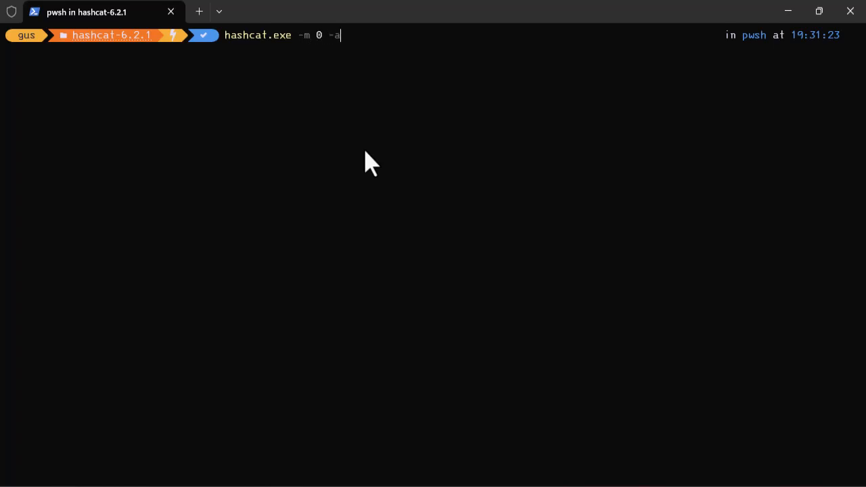
text(0)
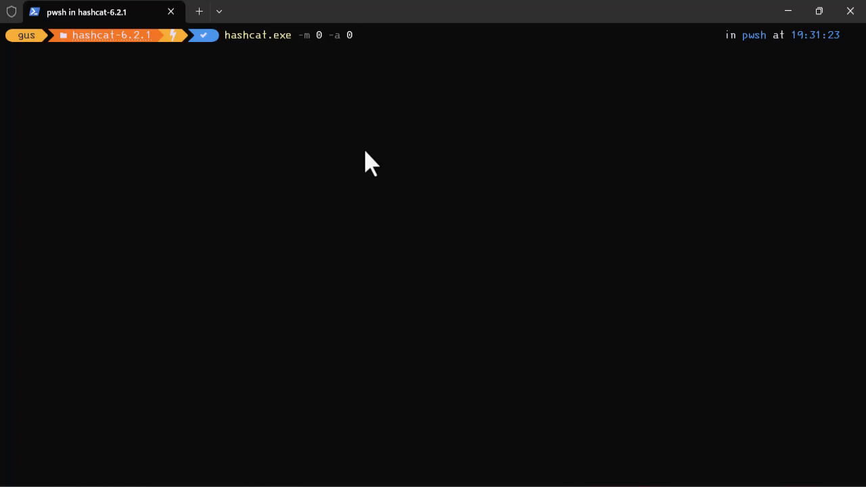
text(cb28e00ef51374b841fb5c189b2b91c9)
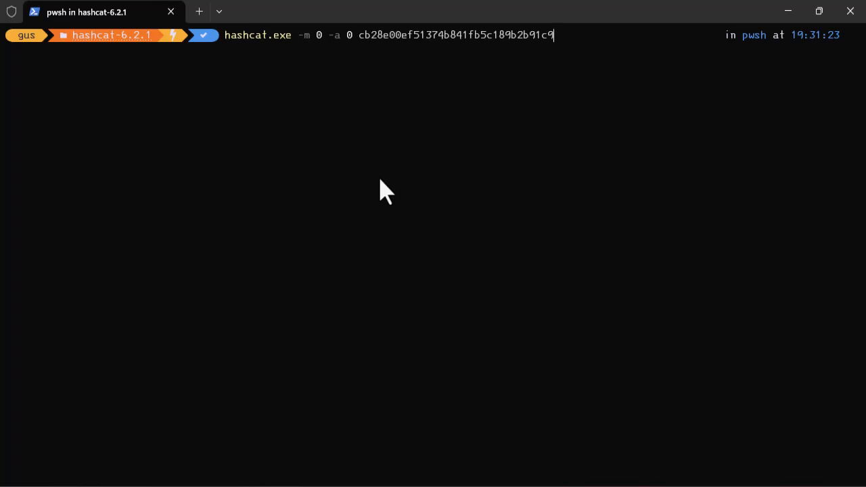
text(p)
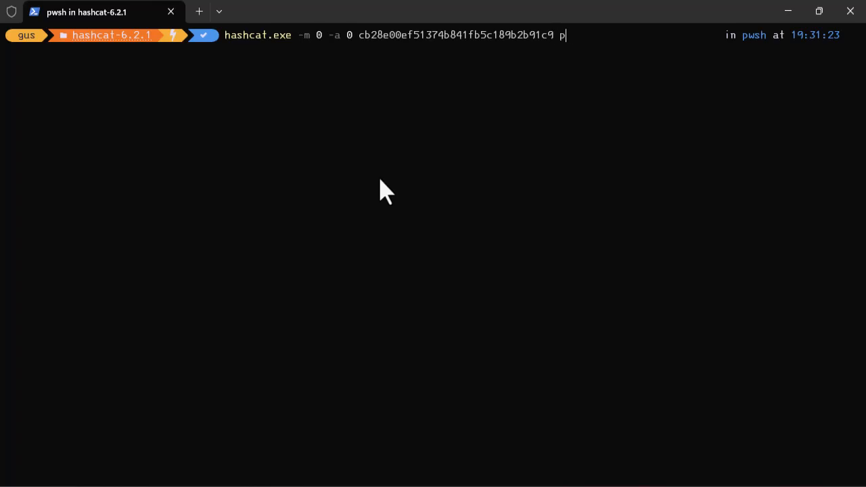
text(assw)
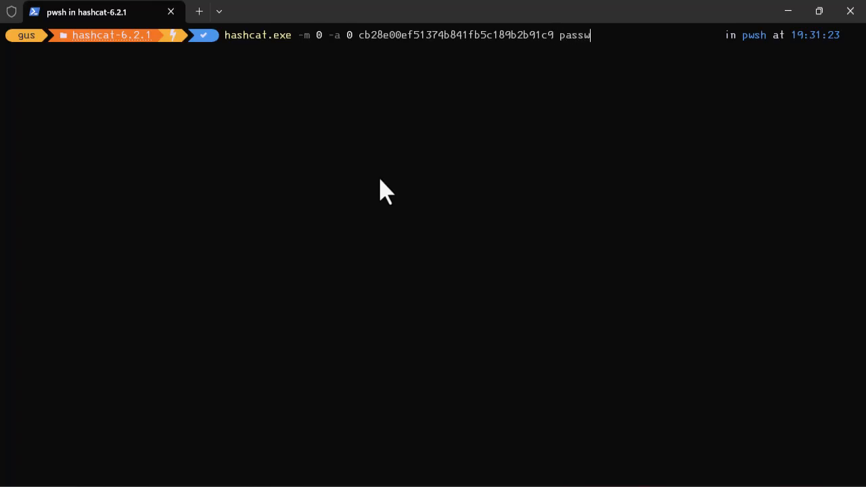
text(o)
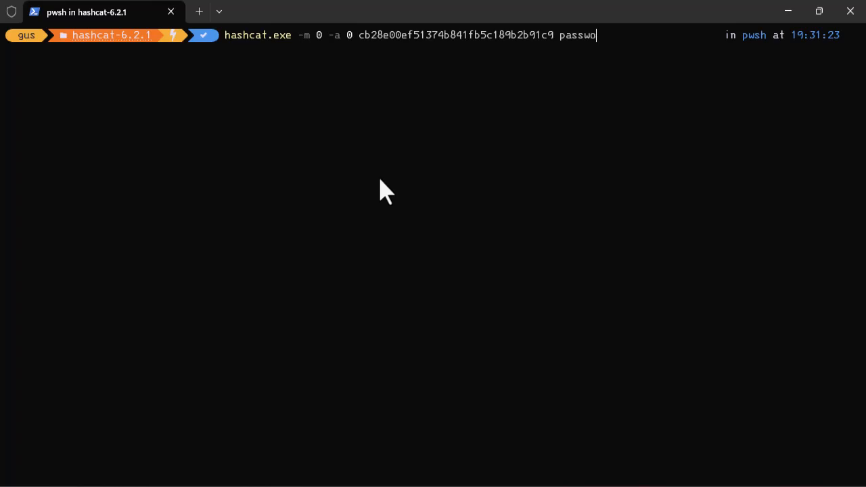
text(rds.txt)
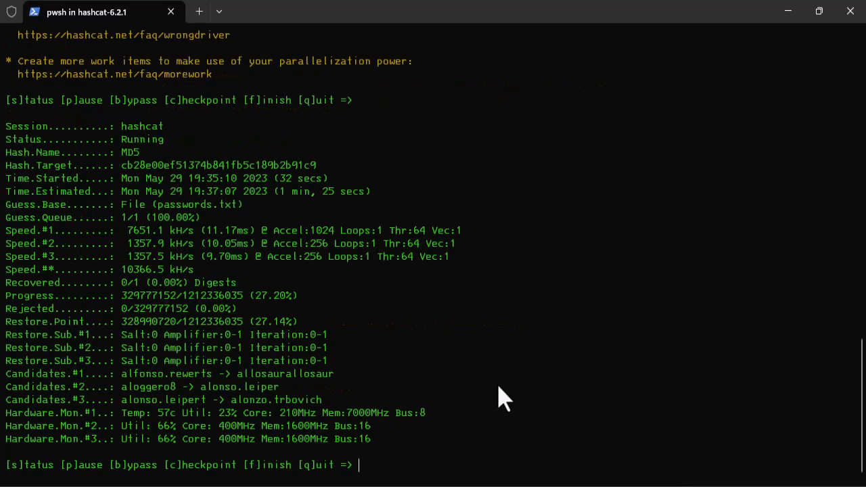
mouse_move(512, 395)
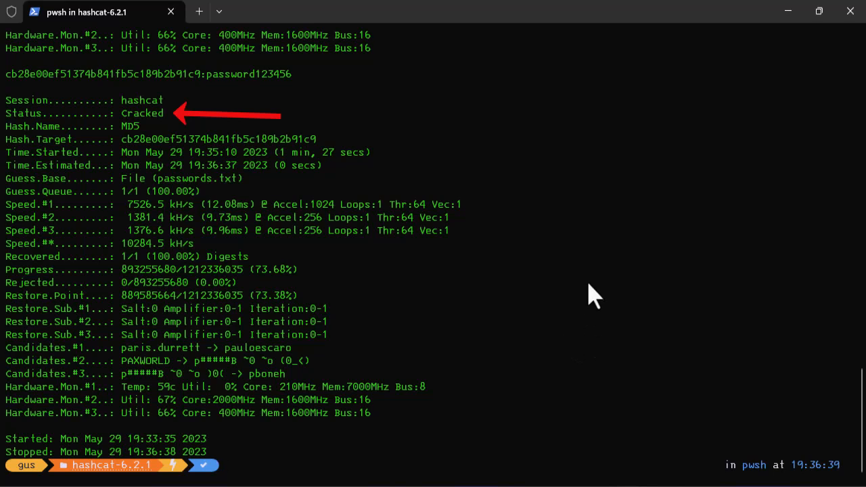
mouse_move(177, 125)
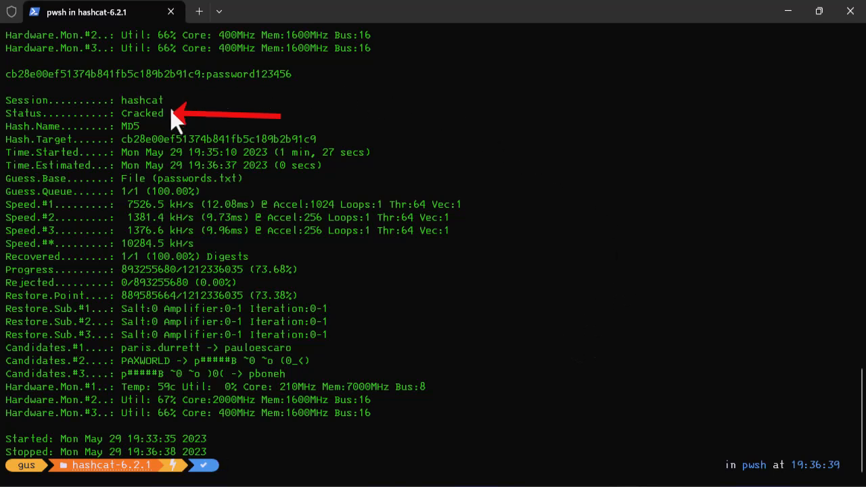
mouse_move(374, 229)
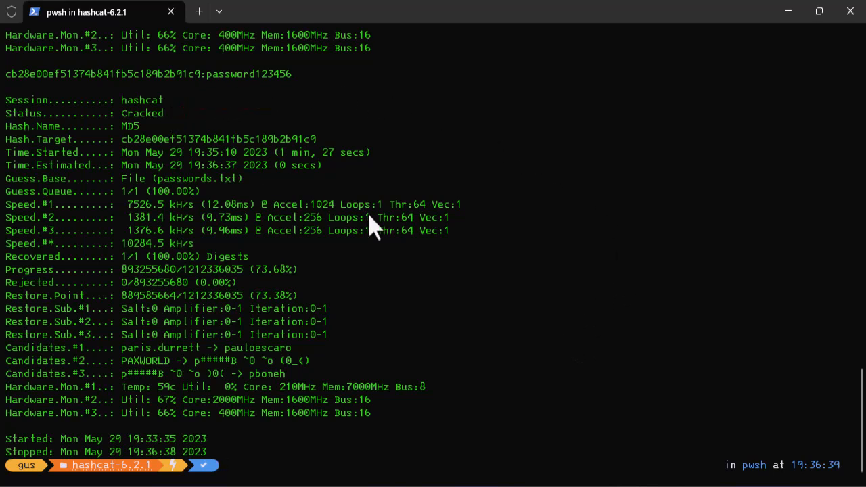
text(t)
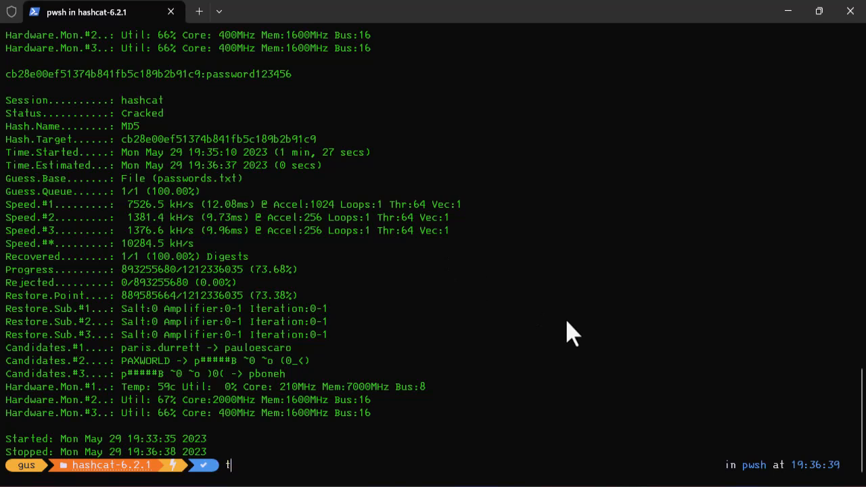
text(ype hashcat)
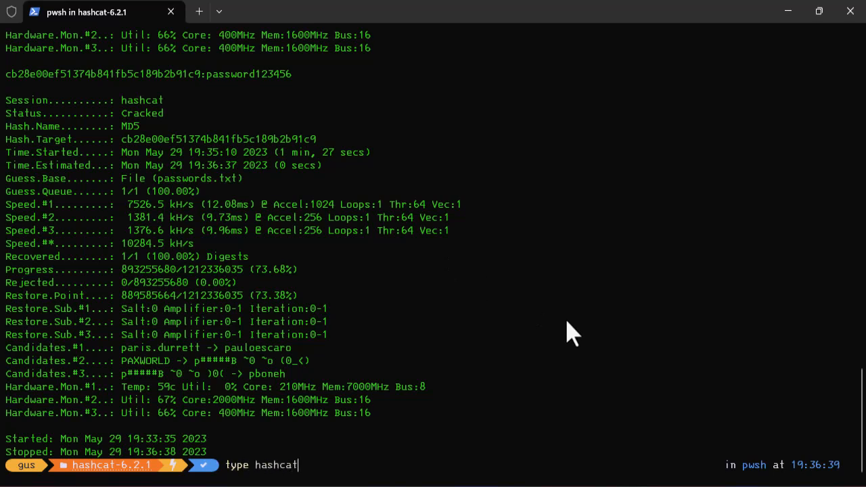
text(.potfile)
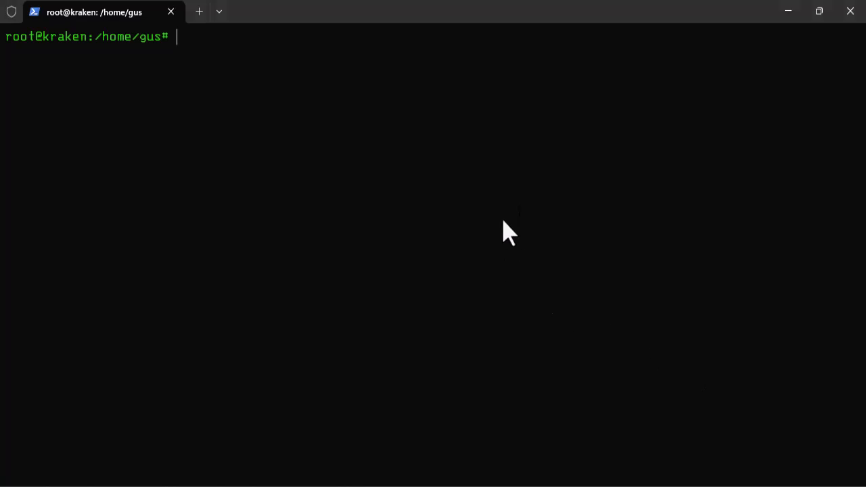
Print /etc/shadow on the kraken root session to see the user password hashes
text(cat /et)
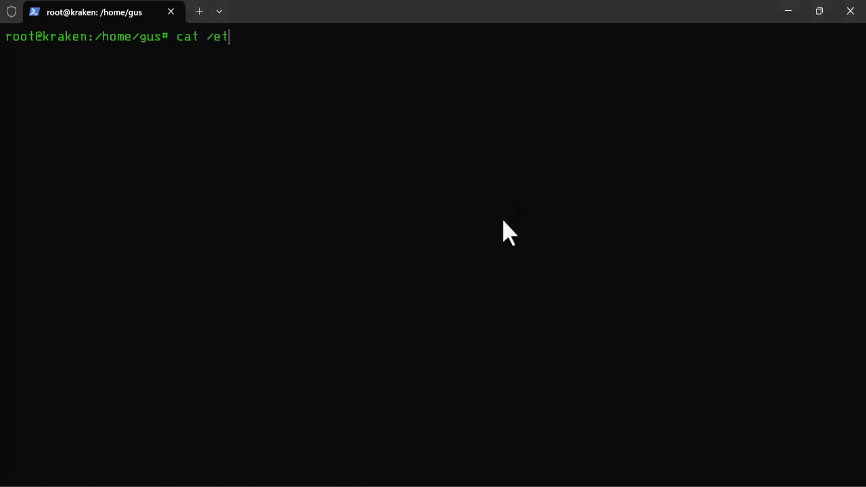
text(c/)
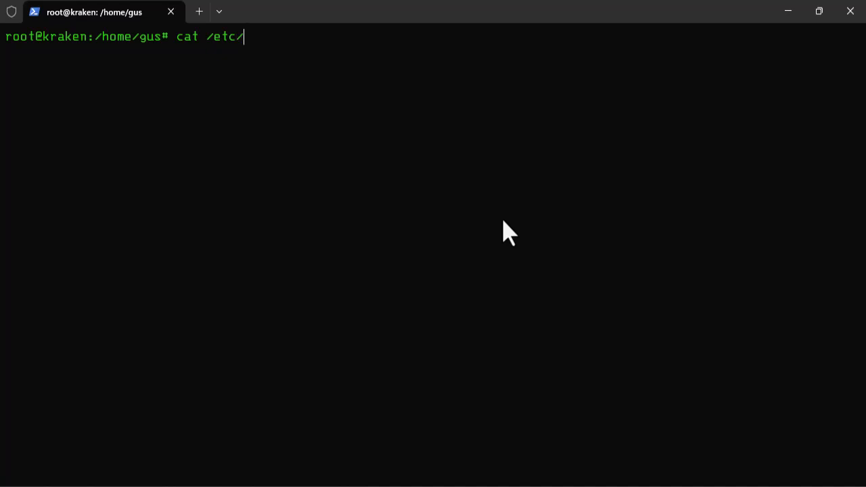
text(shad)
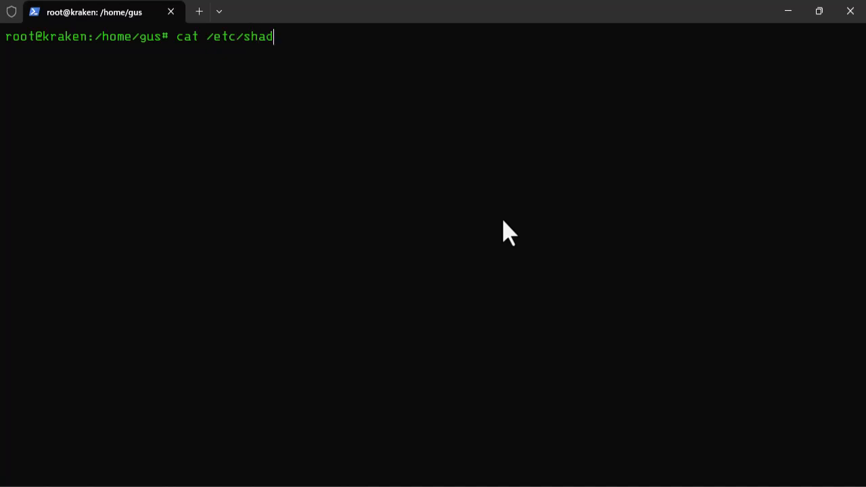
text(o)
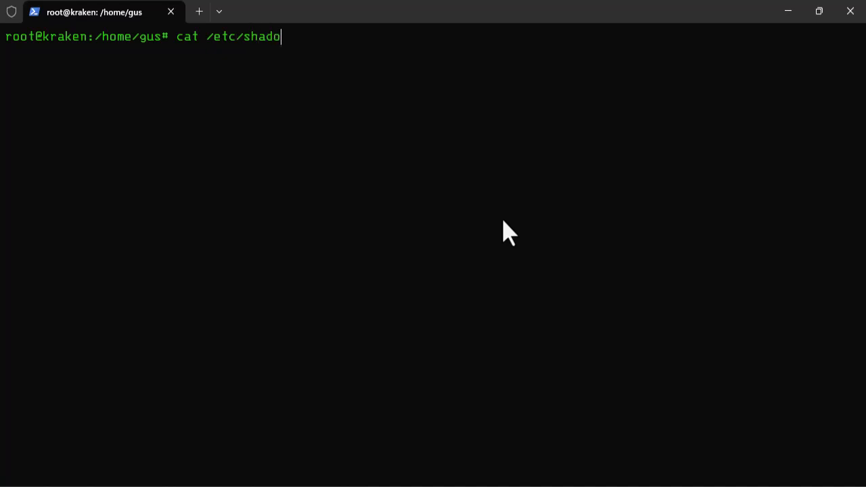
text(w)
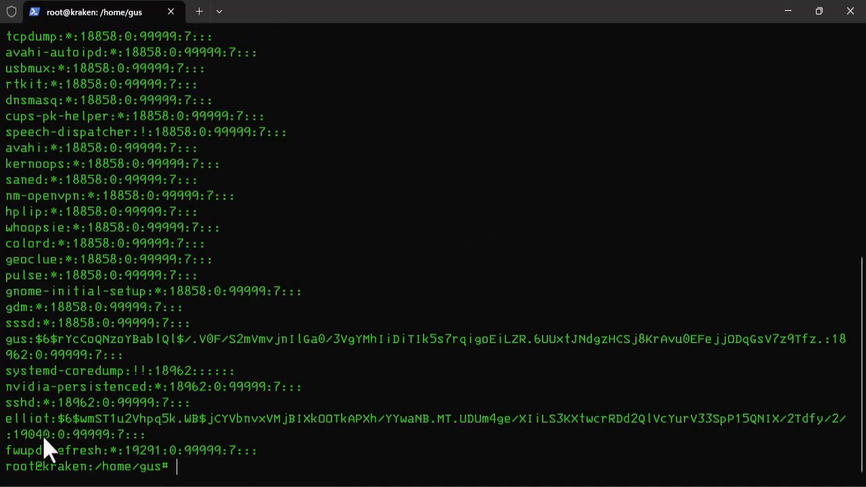
mouse_move(27, 440)
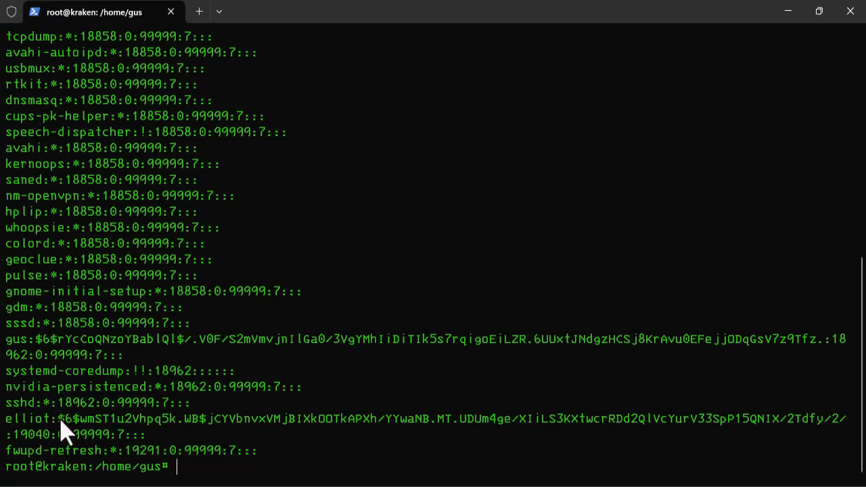
Select elliot's $6$ SHA-512 hash in the shadow output for copying
drag(56, 418, 295, 418)
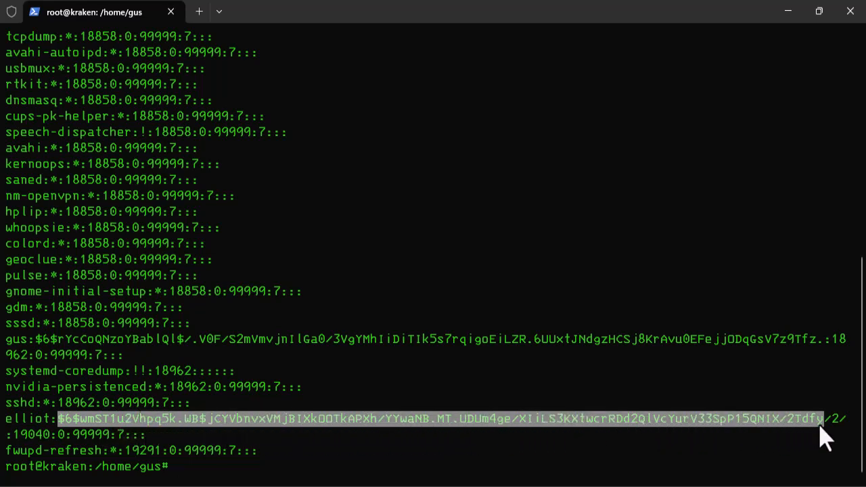
mouse_move(841, 422)
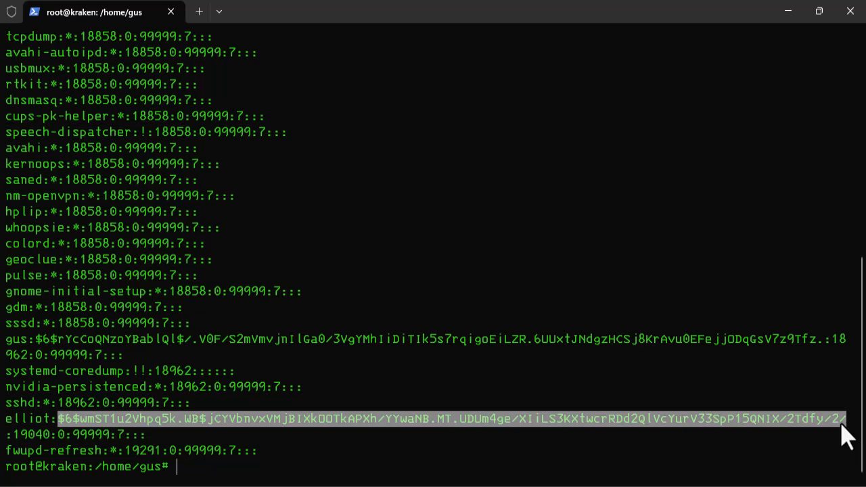
mouse_move(841, 430)
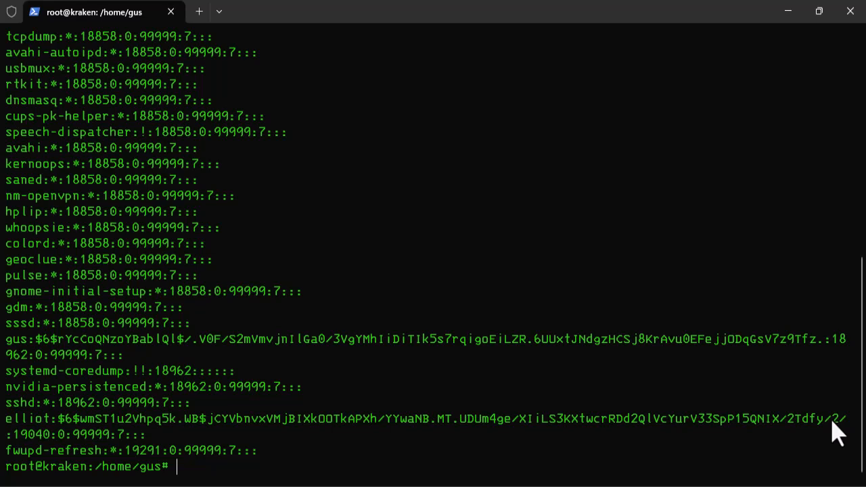
mouse_move(555, 470)
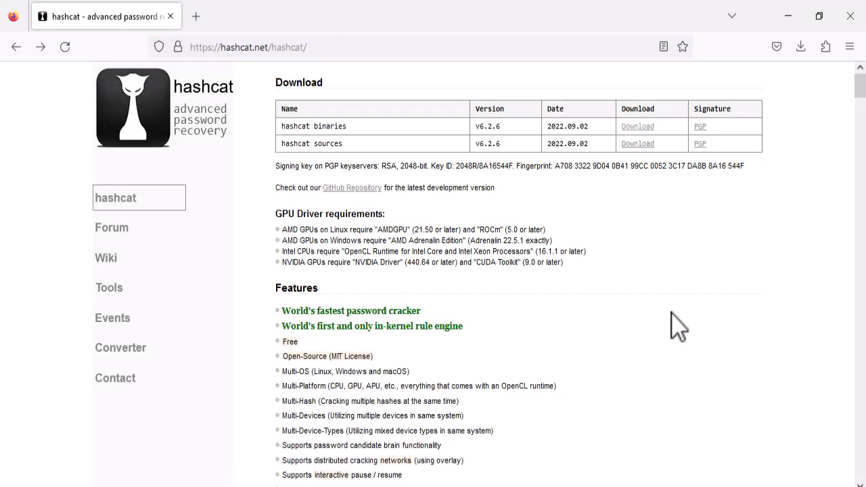
mouse_move(106, 258)
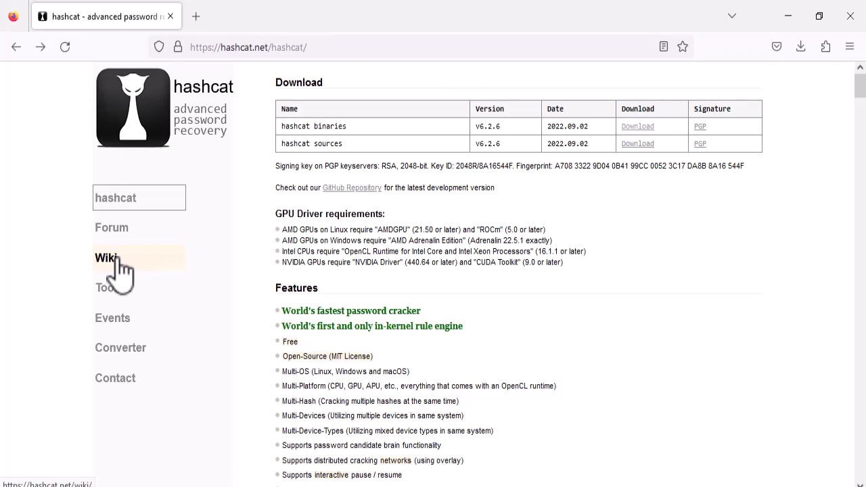
Navigate from the hashcat wiki to its Example hashes page
click(105, 257)
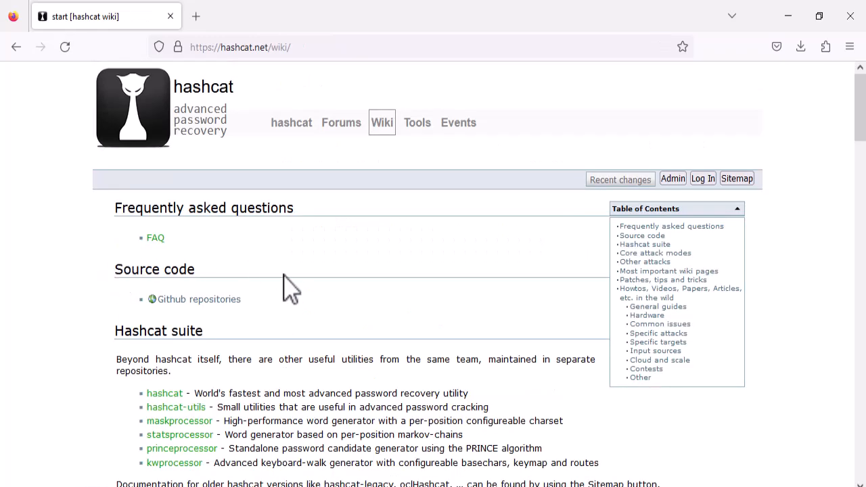
scroll(down, 3)
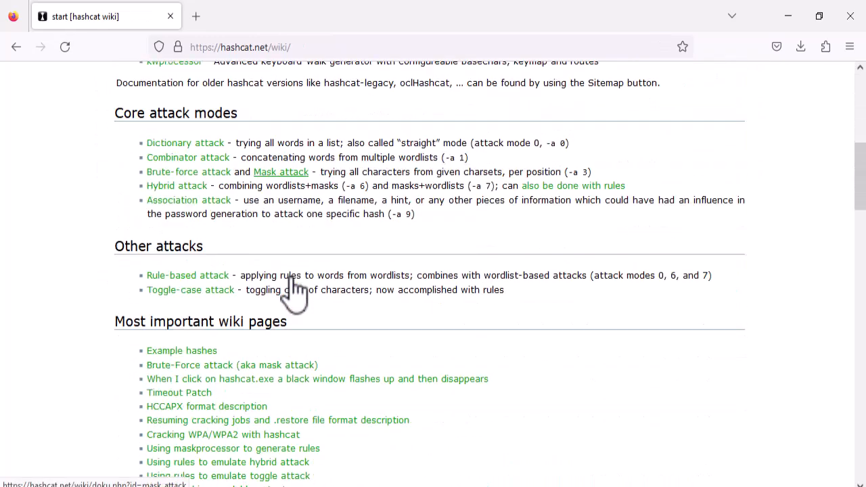
scroll(down, 3)
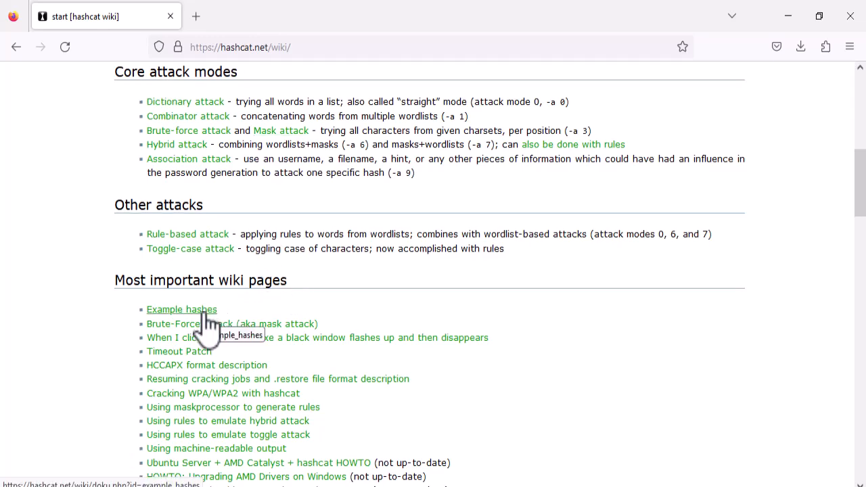
click(182, 308)
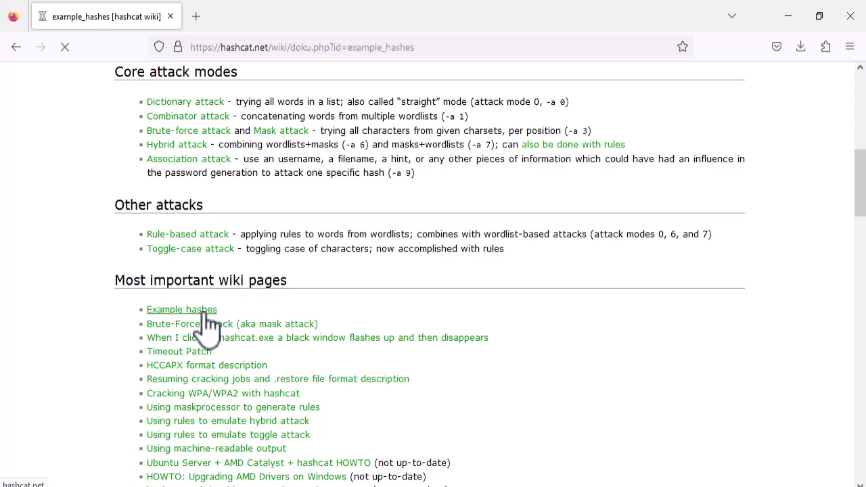
click(182, 308)
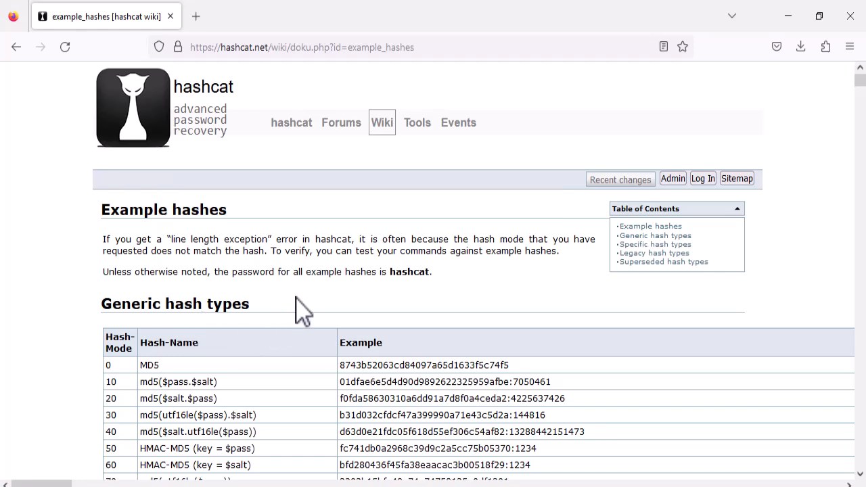
Search the page for '$6$' to locate the sha512crypt entry, hash mode 1800
key(ctrl+f)
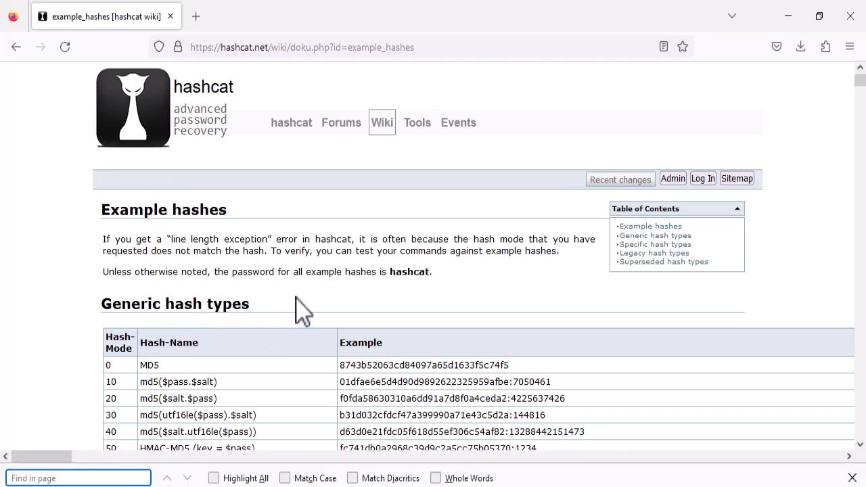
text($)
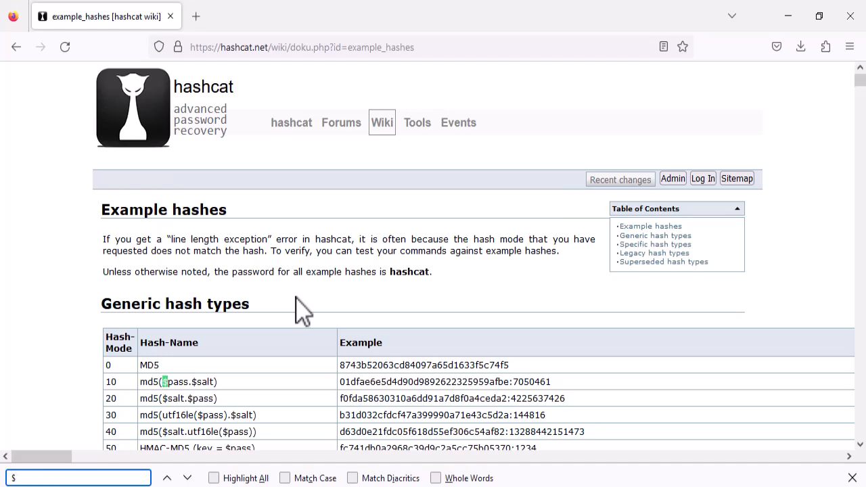
text(6$)
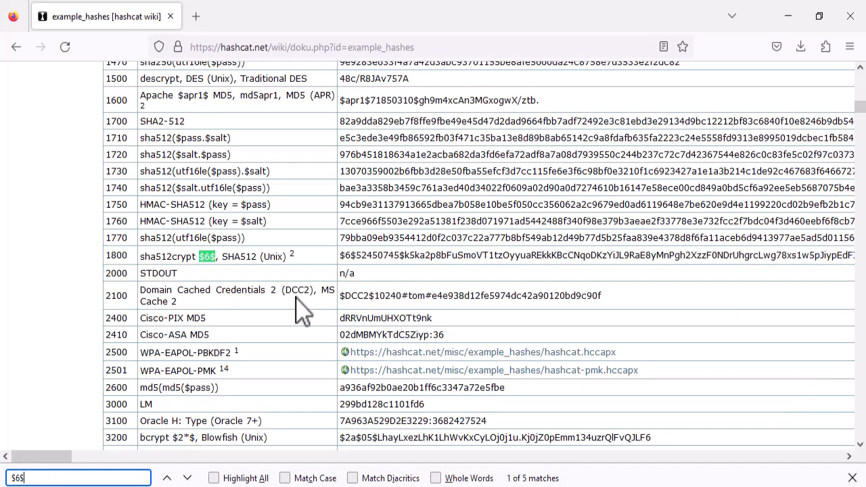
mouse_move(115, 260)
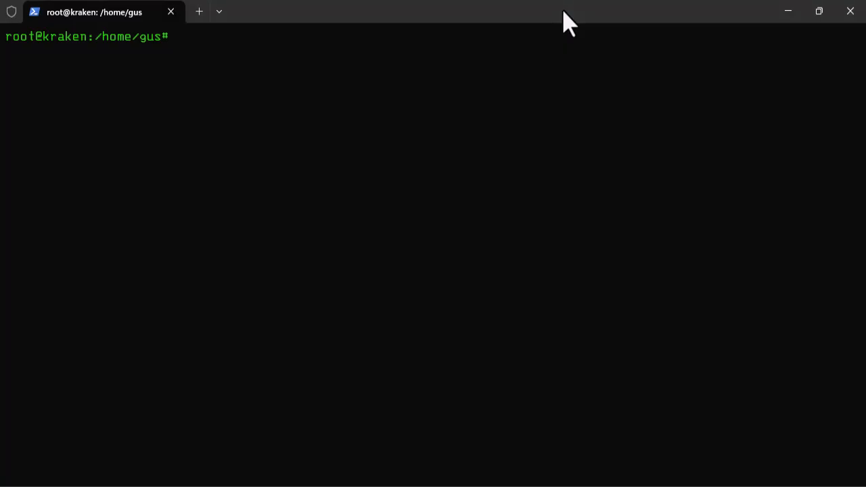
Save Elliot's pasted $6$ hash from nano as hash_elliot.txt and return to the shell
text(nano)
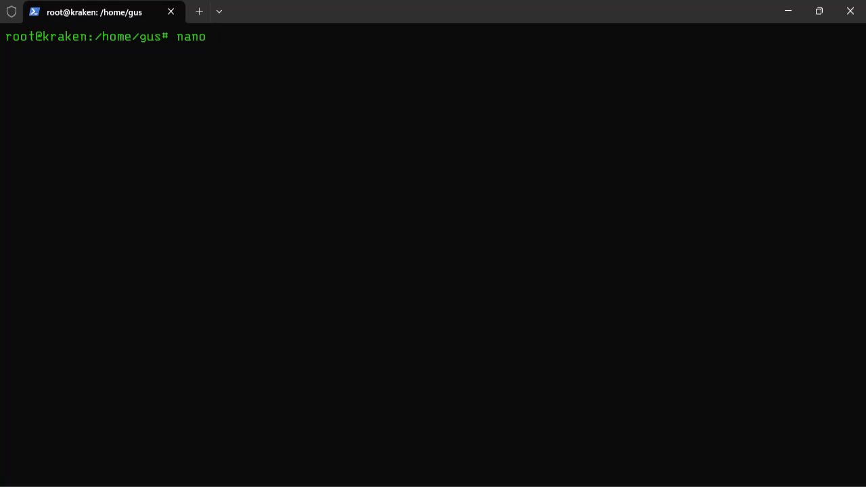
text(hash_)
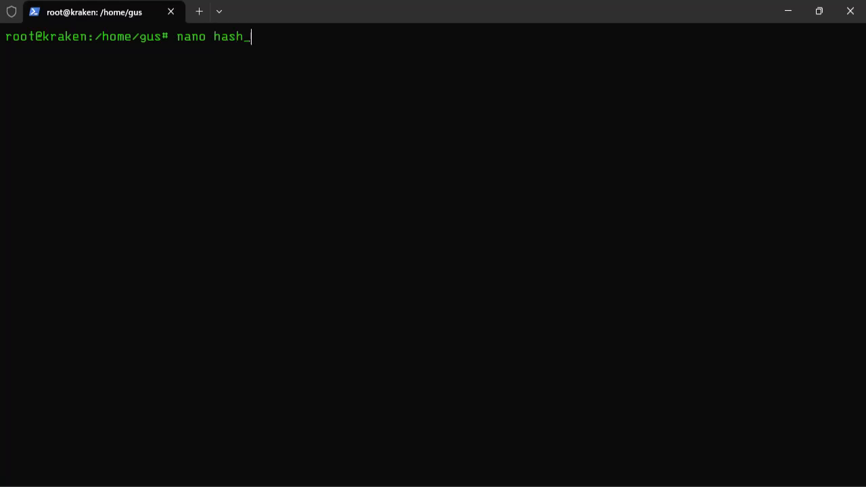
text(elliot)
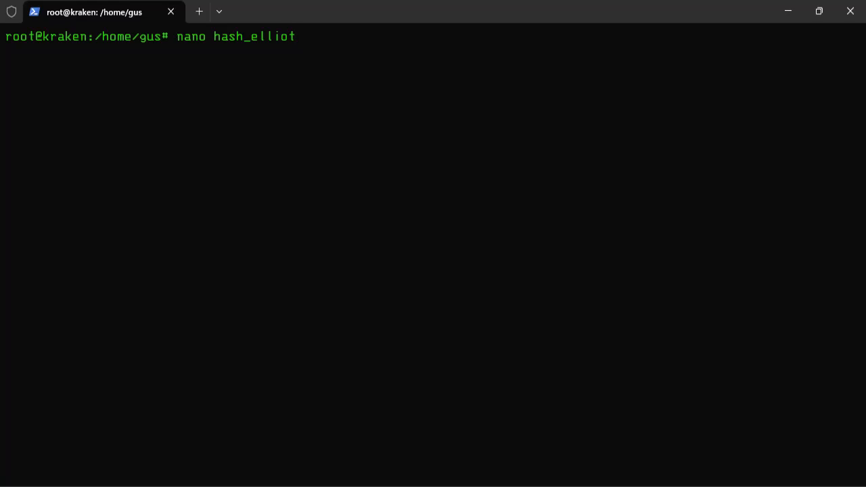
text(.txt)
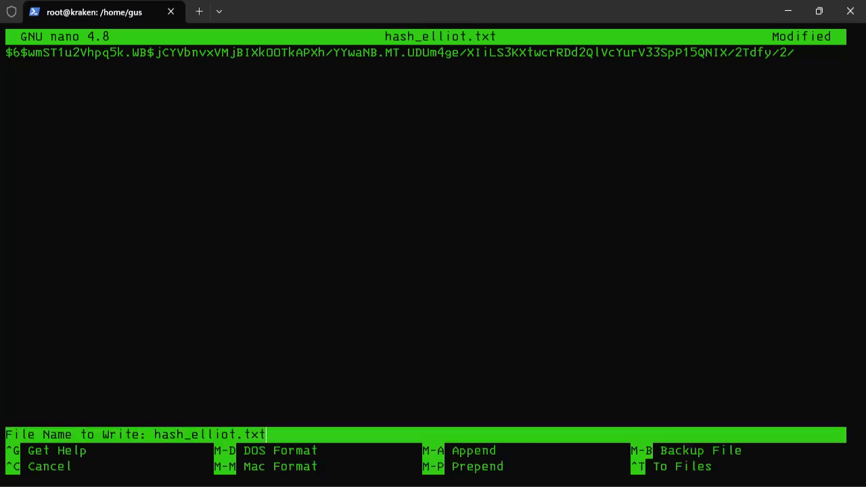
key(Enter)
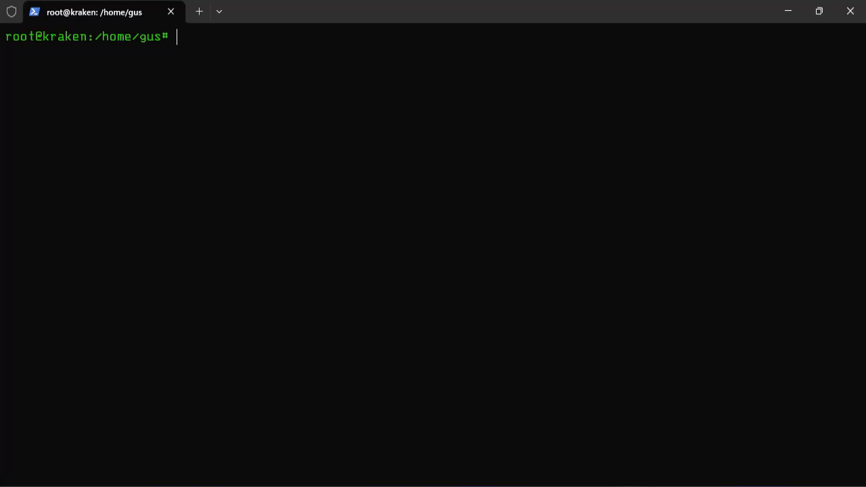
Start the hashcat command with -m 1800 -a 0 targeting hash_elliot.txt
text(hash)
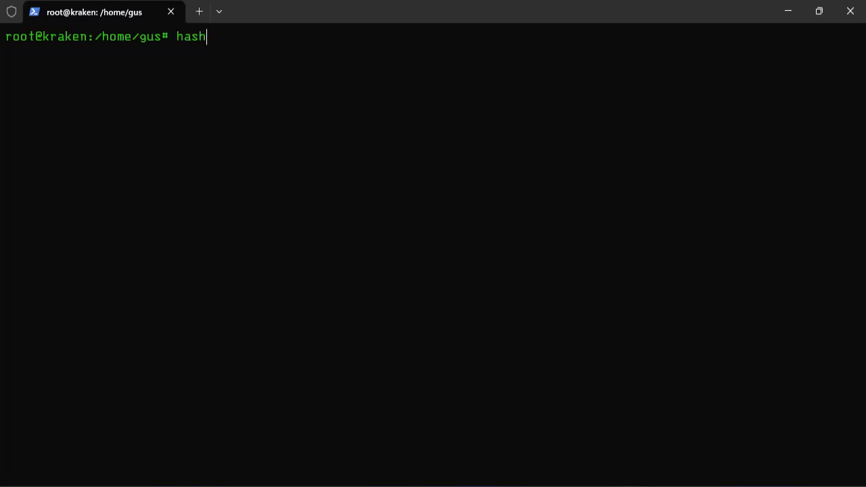
text(cat)
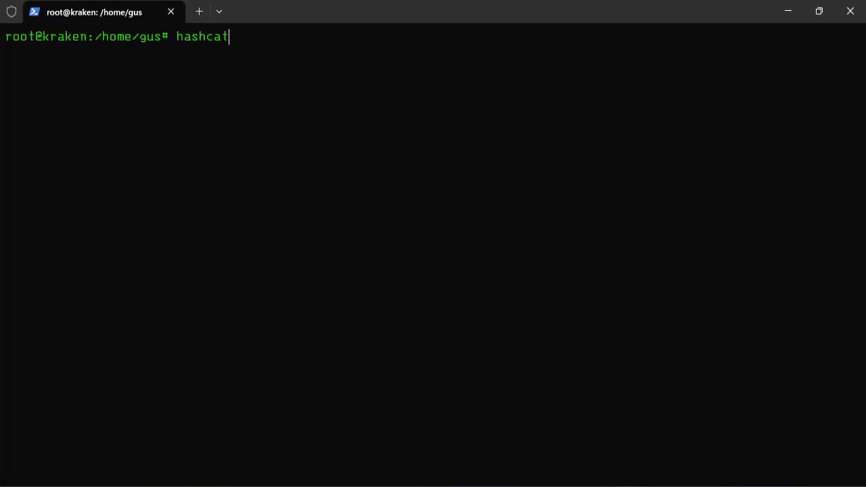
text(-m)
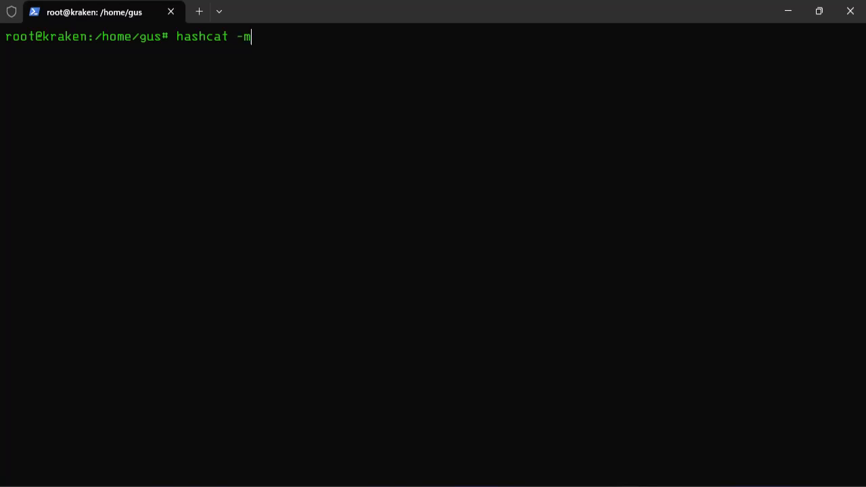
text(1800)
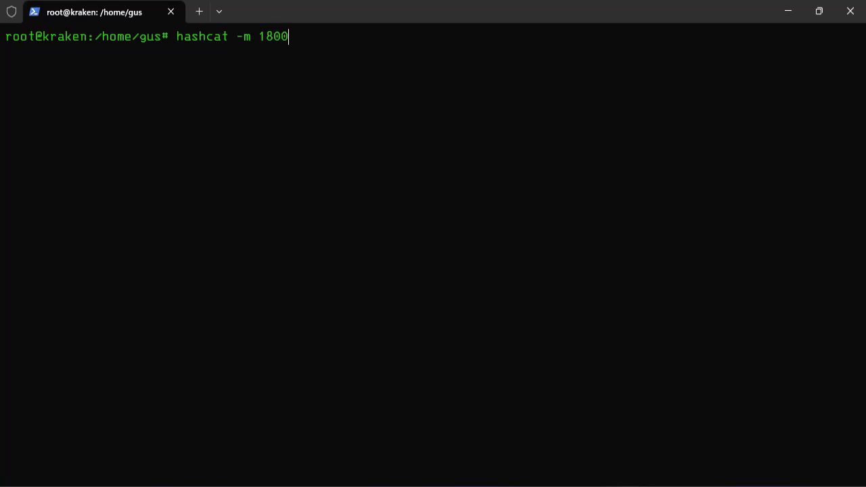
text(-a)
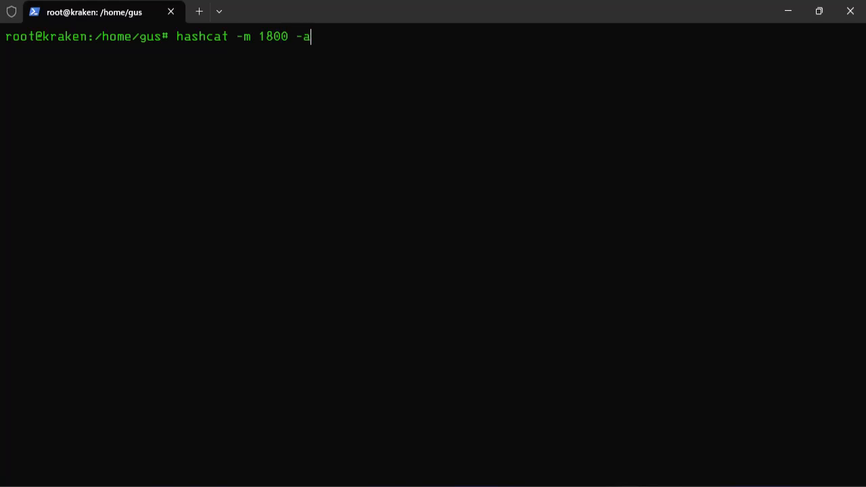
text(0)
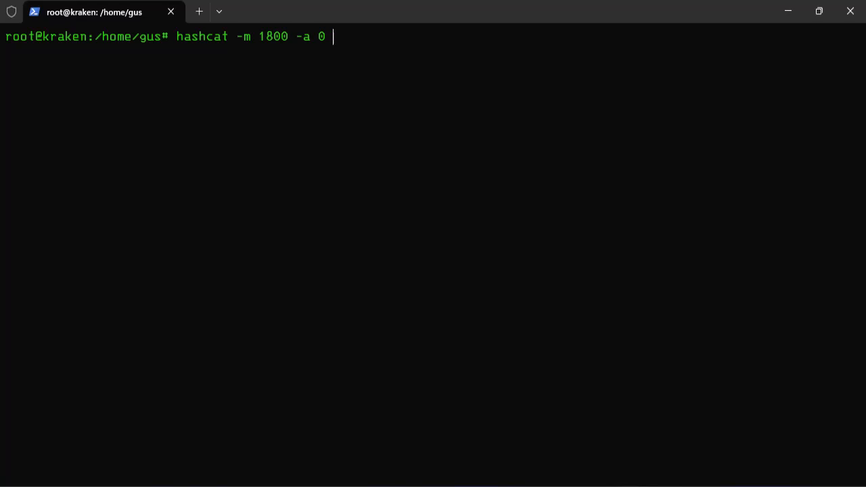
text(has)
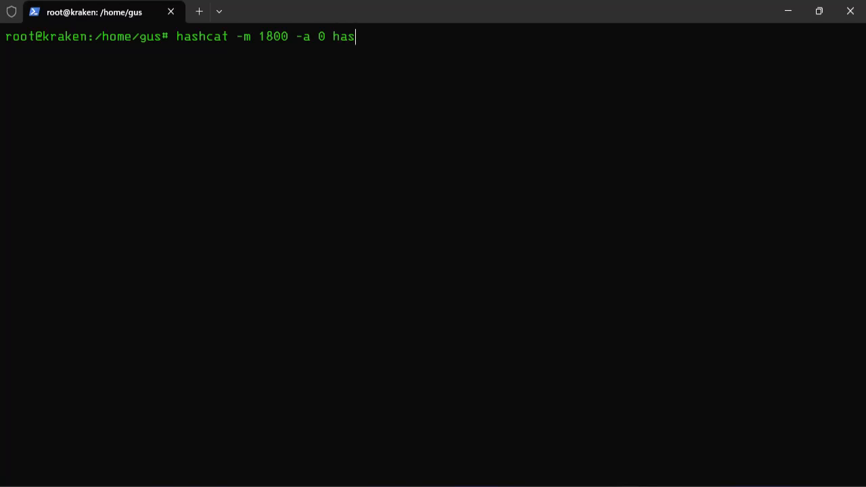
text(_)
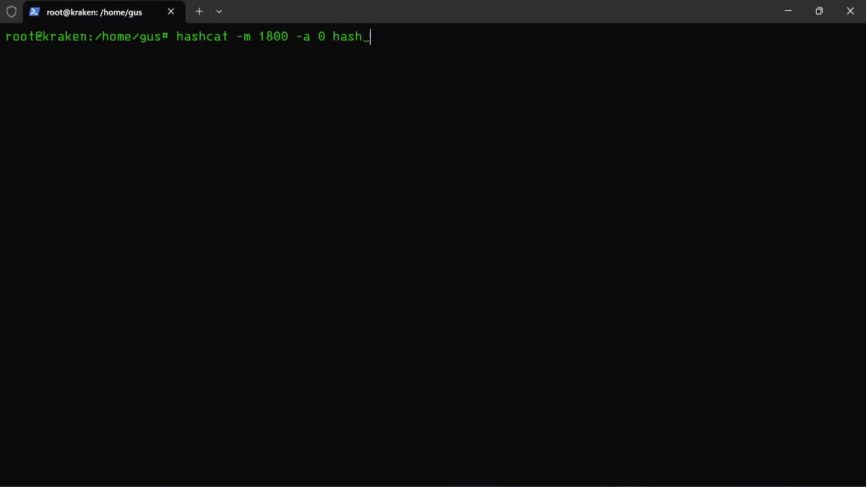
text(elliot.txt)
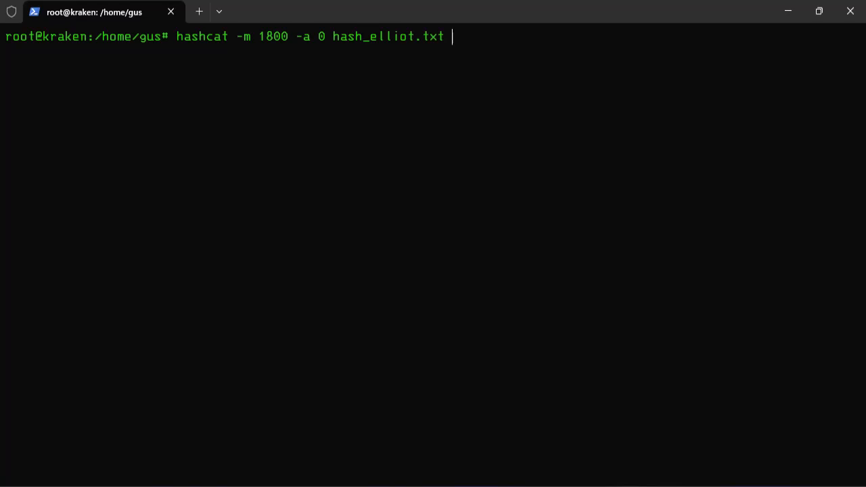
Add the /home/gus/Passwords/rockyou.txt wordlist and the -r rules flag
text(\)
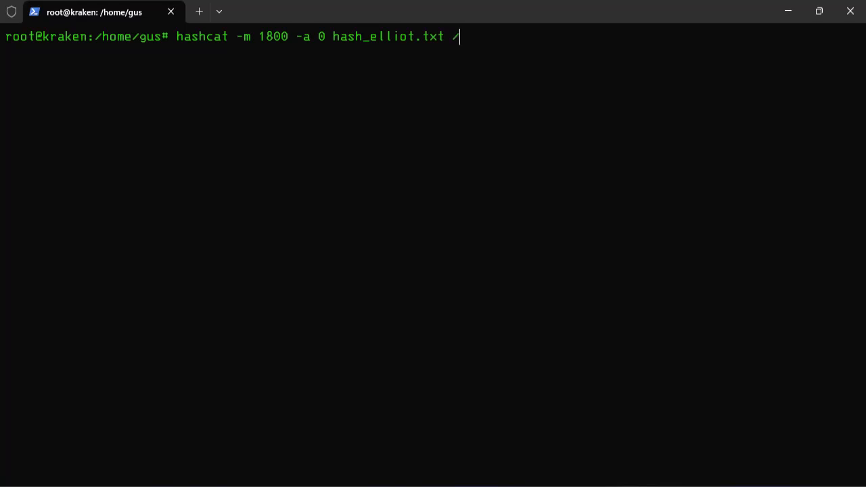
text(home)
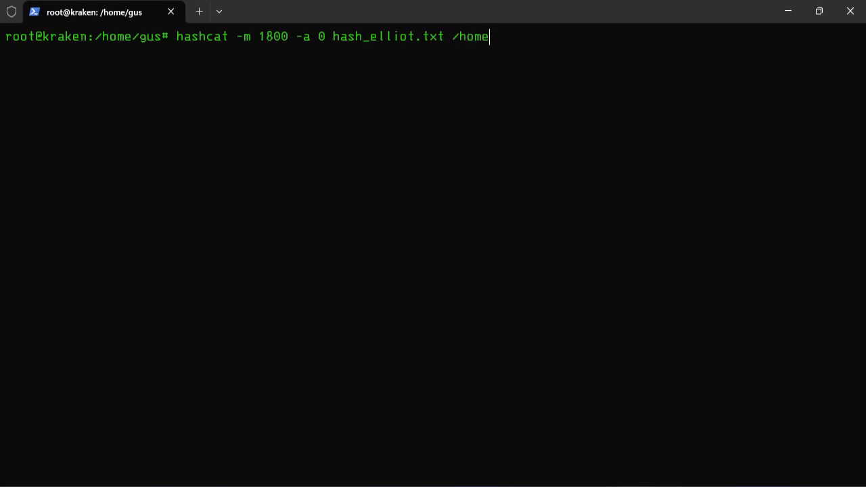
text(/gus)
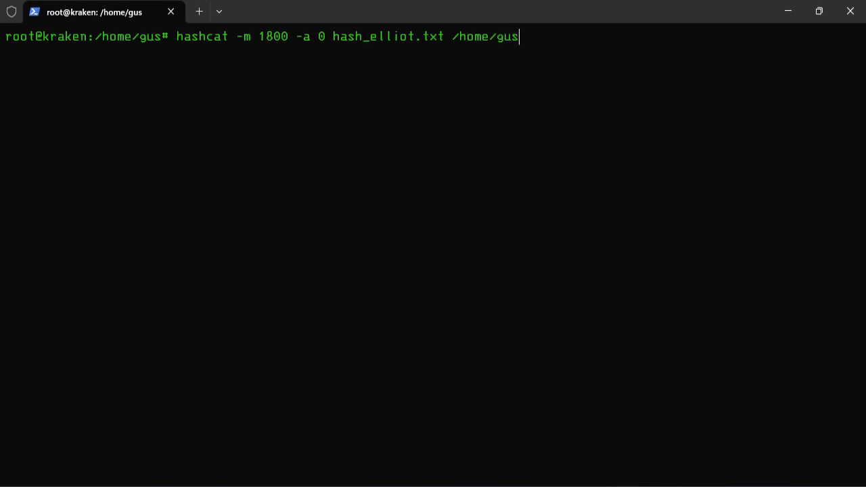
text(/Pass)
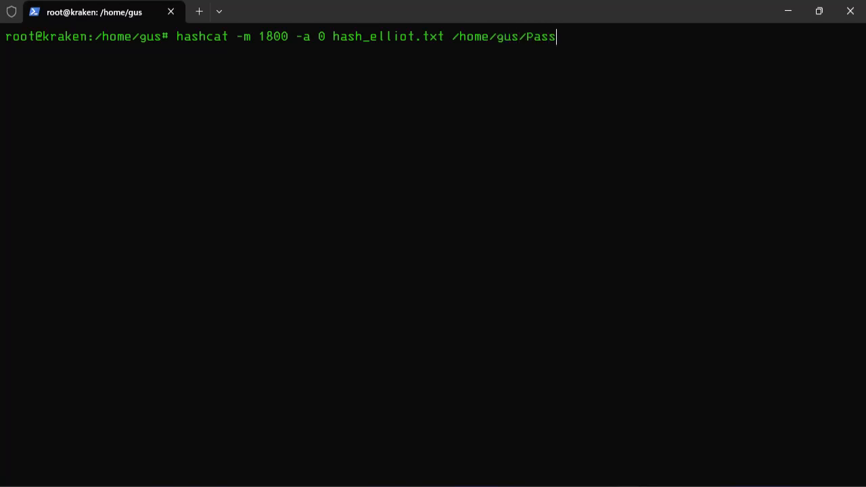
text(words/roc)
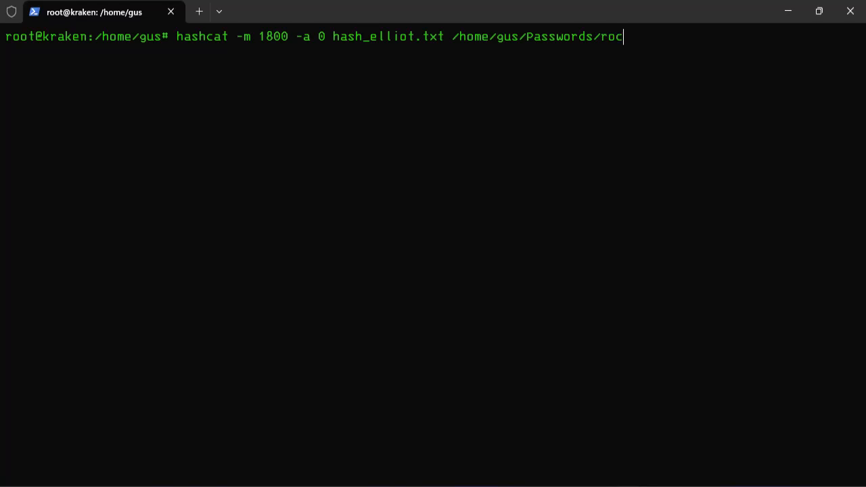
text(kyou.txt -r)
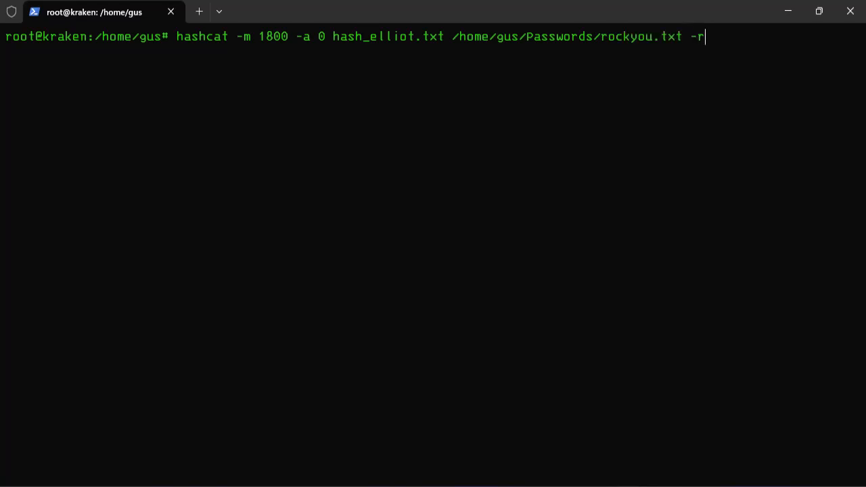
Point the rules flag at /usr/share/hashcat/rules/best64.rule to complete the attack command
text(/us)
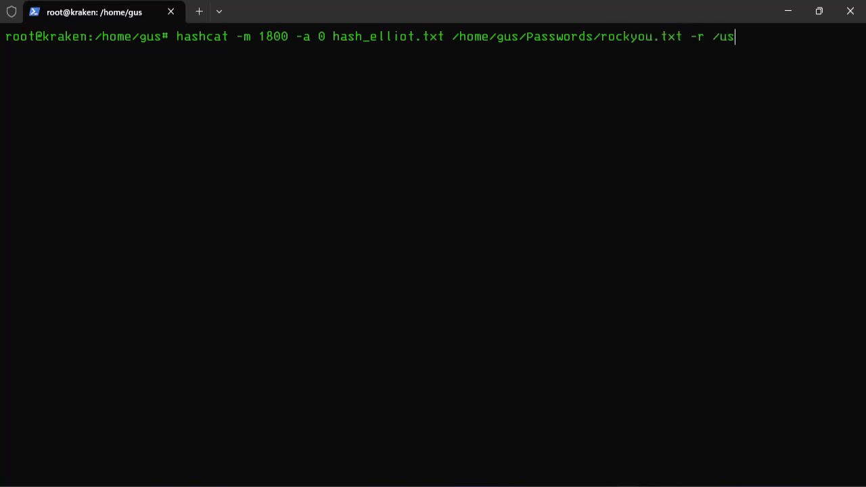
text(r)
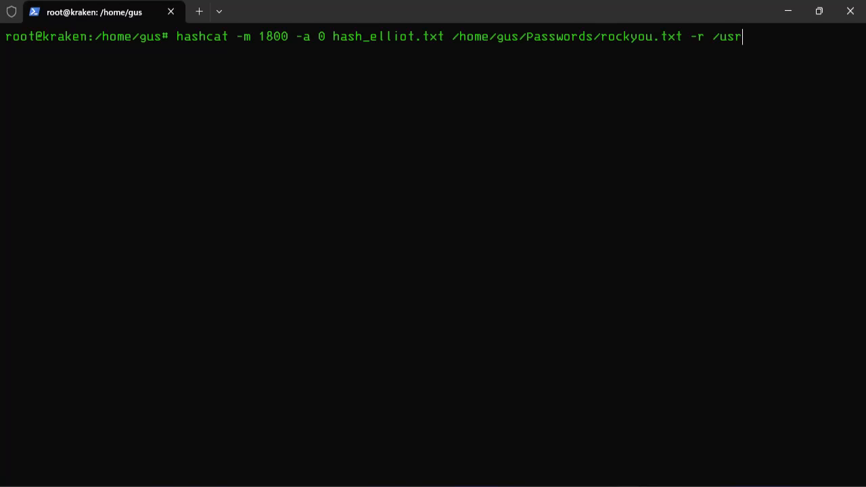
text(/share)
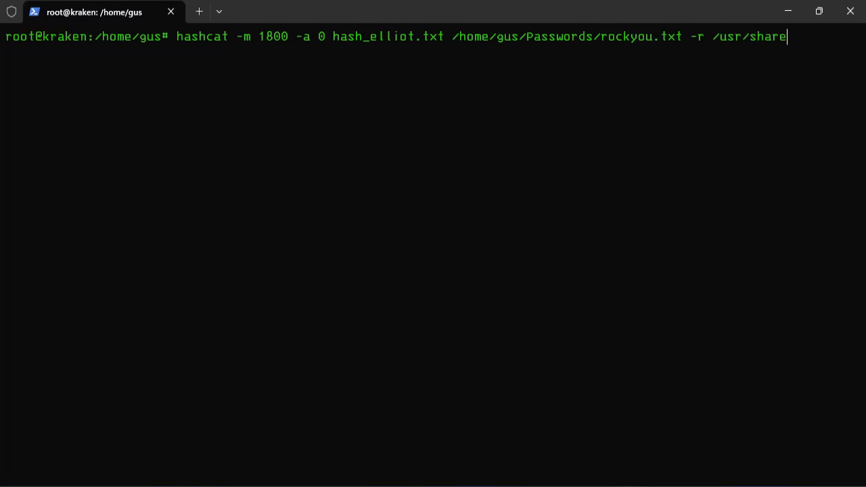
text(/ha)
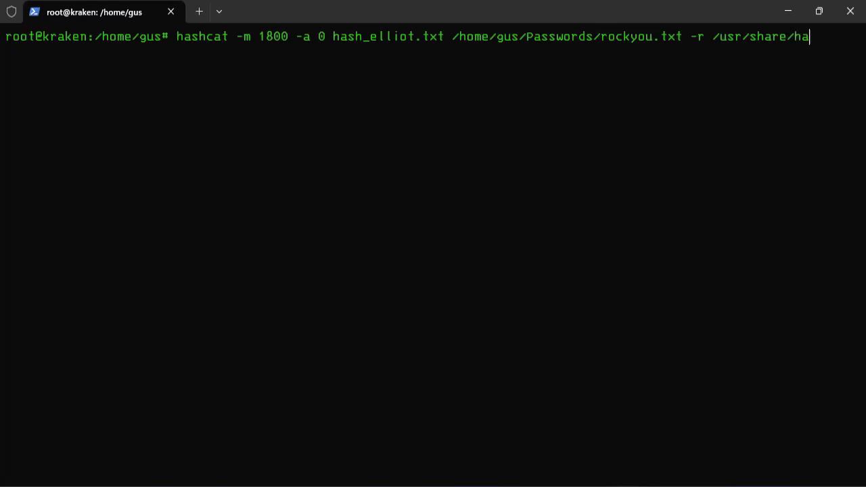
text(sh)
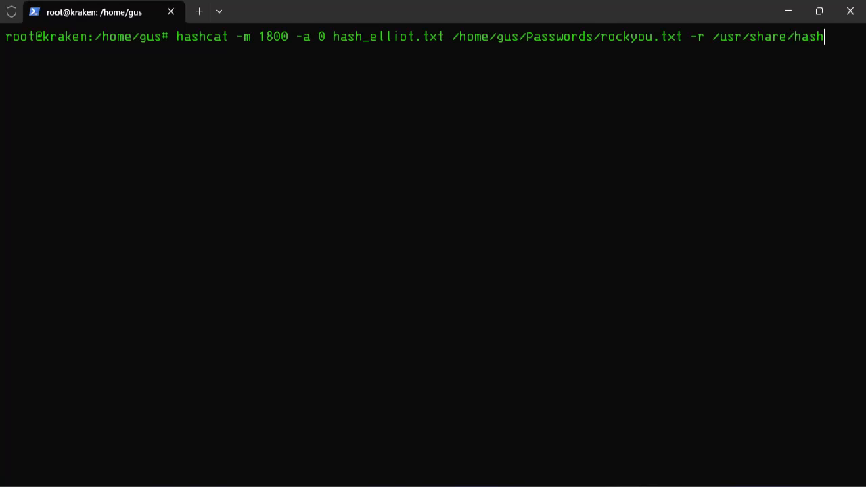
text(cat/)
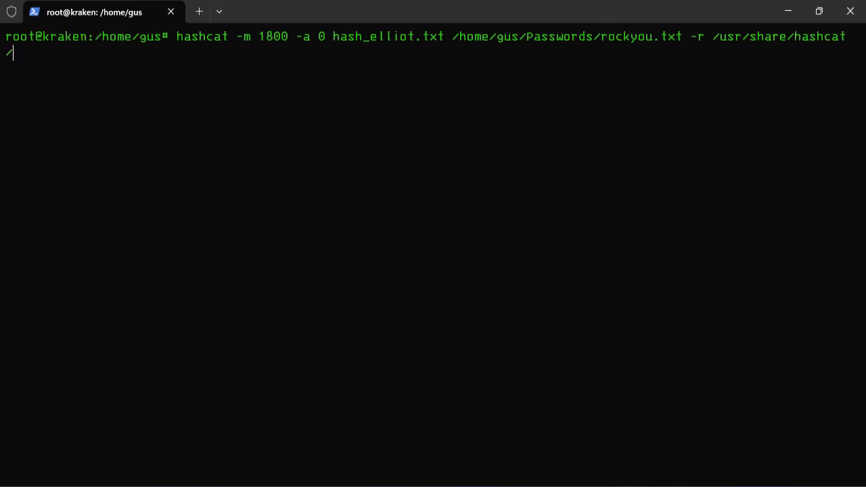
text(rules/bes)
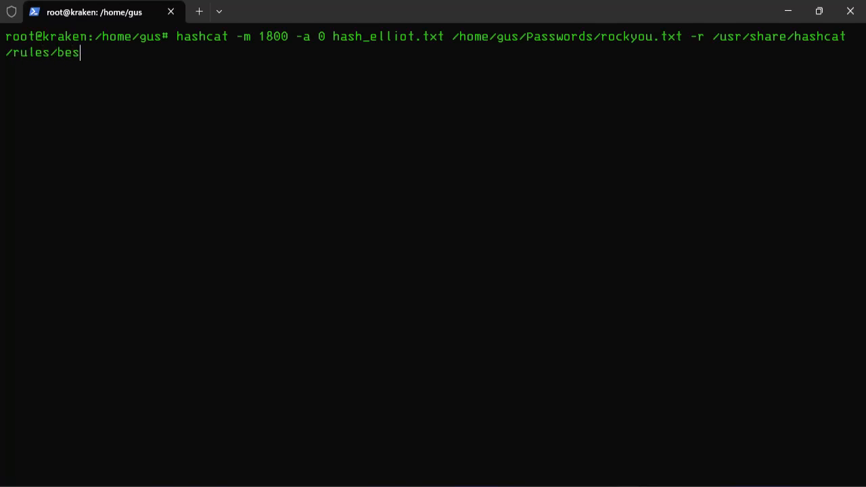
text(t64.rule)
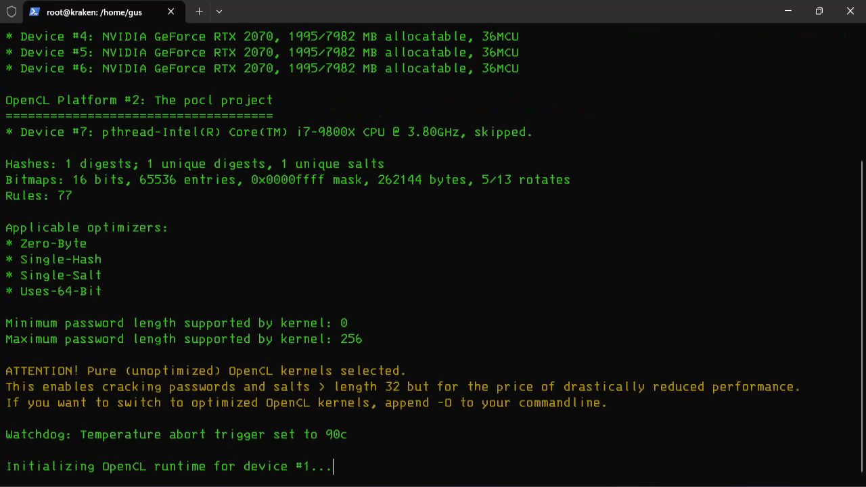
Let the SHA-512 job finish, move into ~/.hashcat and begin a cat on the potfile
scroll(down, 3)
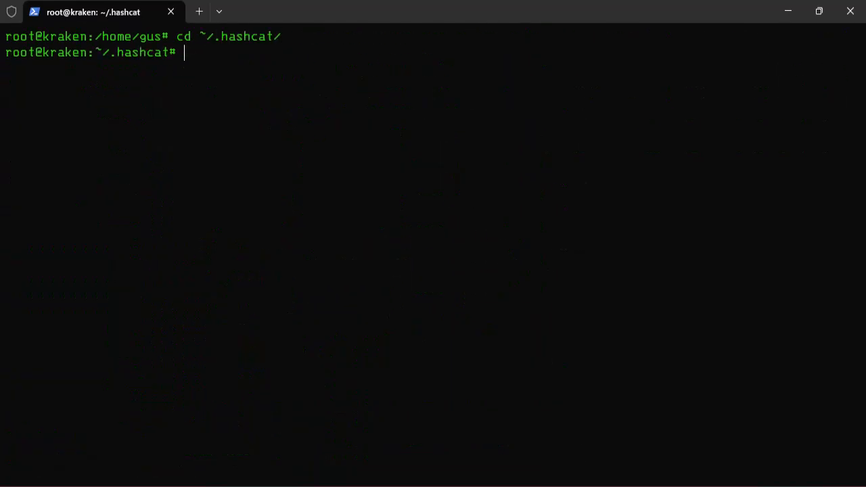
text(cat hash)
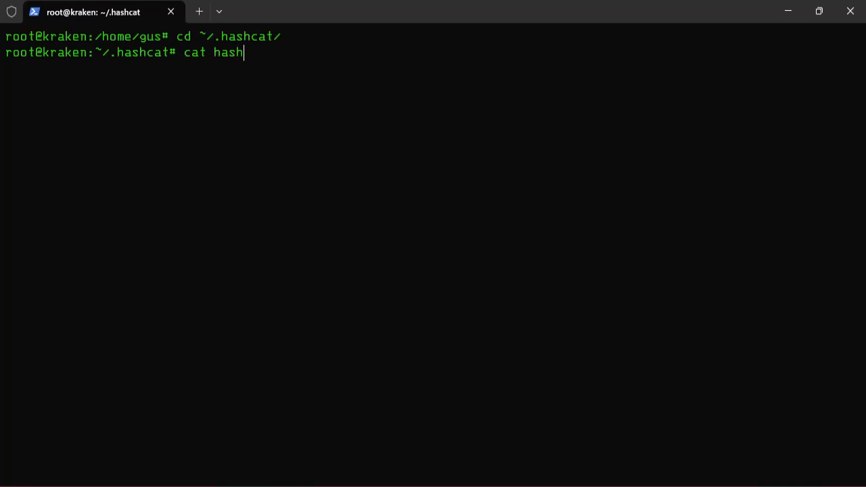